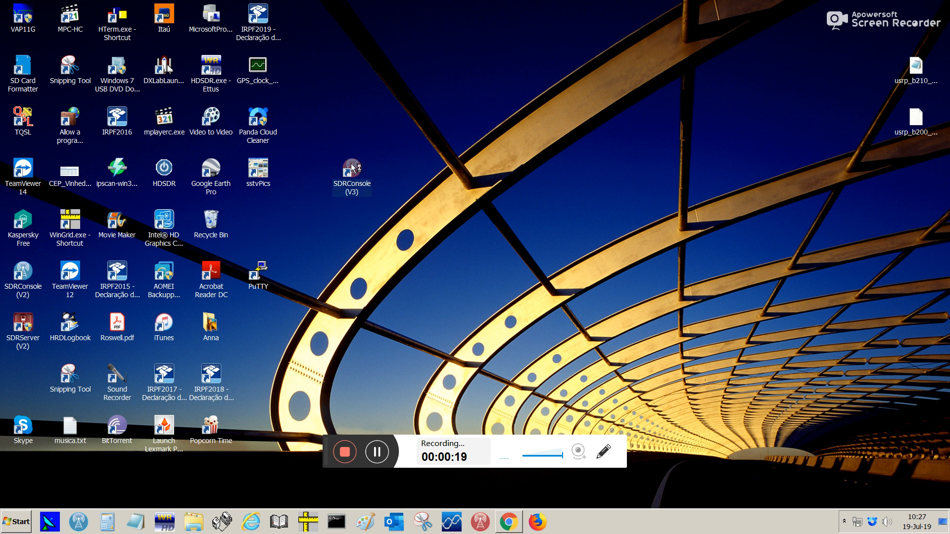
# Launch SDR Console v3, dismiss the splash screen, and open radio selection showing PlutoSDR
pyautogui.doubleClick(351, 172)
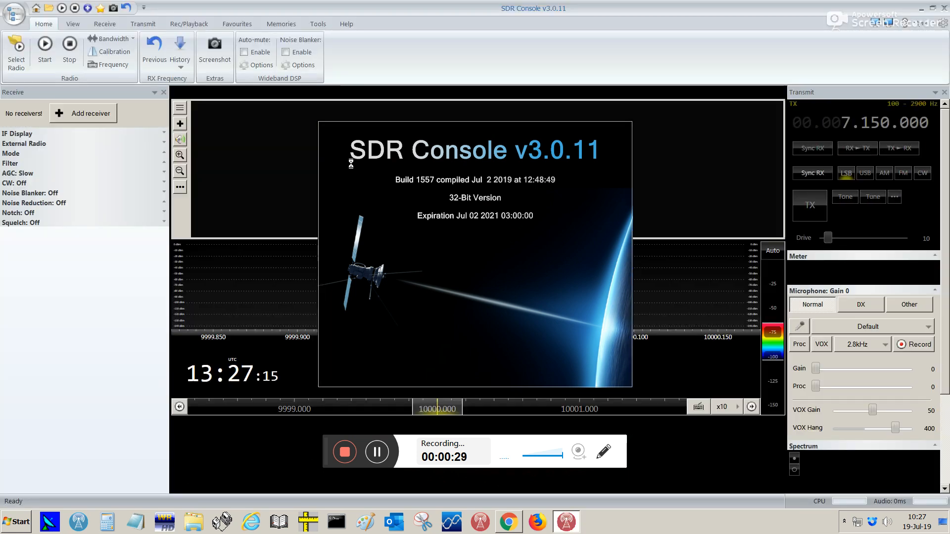
pyautogui.click(83, 113)
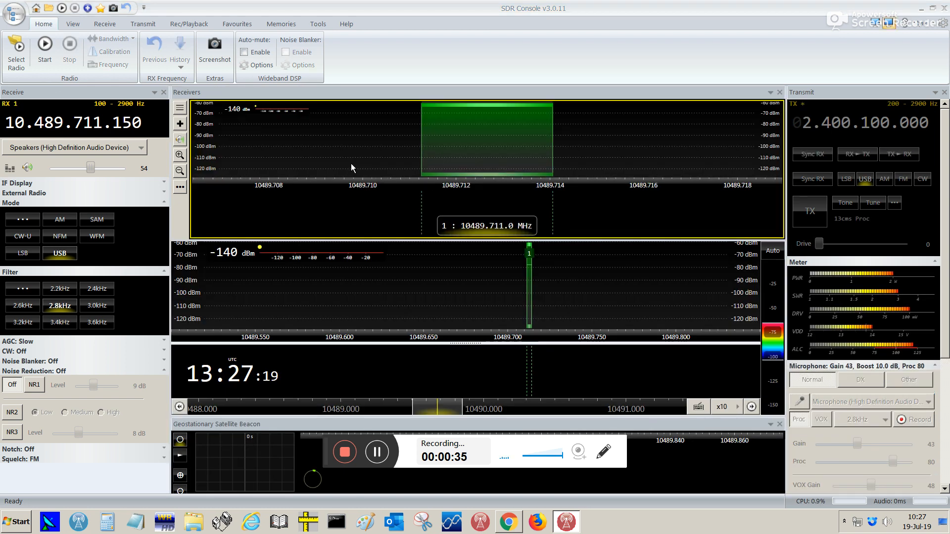
pyautogui.click(15, 52)
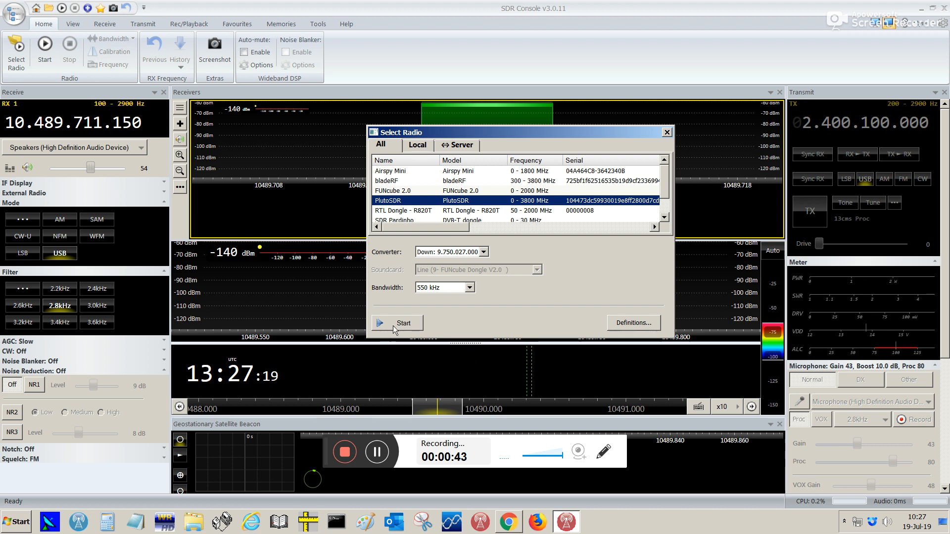
# Start the PlutoSDR and tune the receiver to 10,489.550 MHz in USB
pyautogui.click(397, 323)
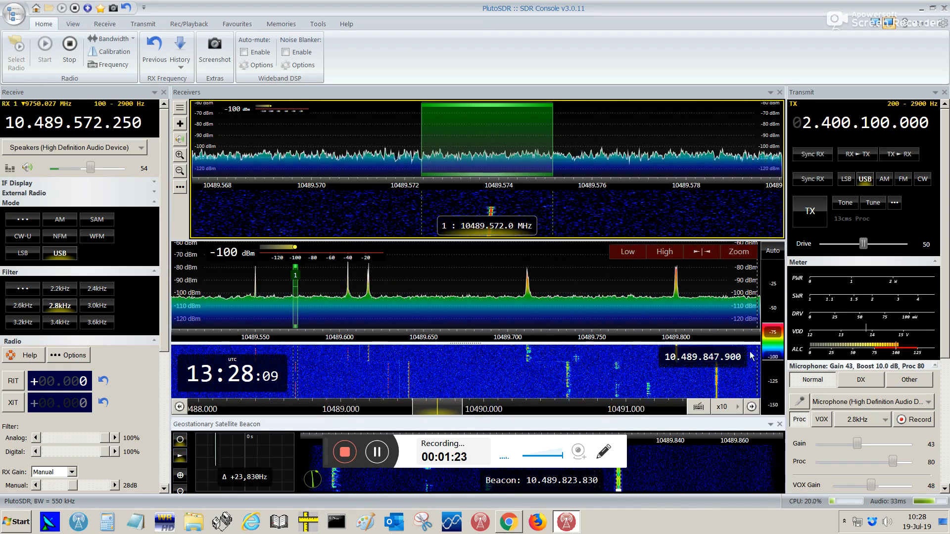
pyautogui.moveTo(251, 321)
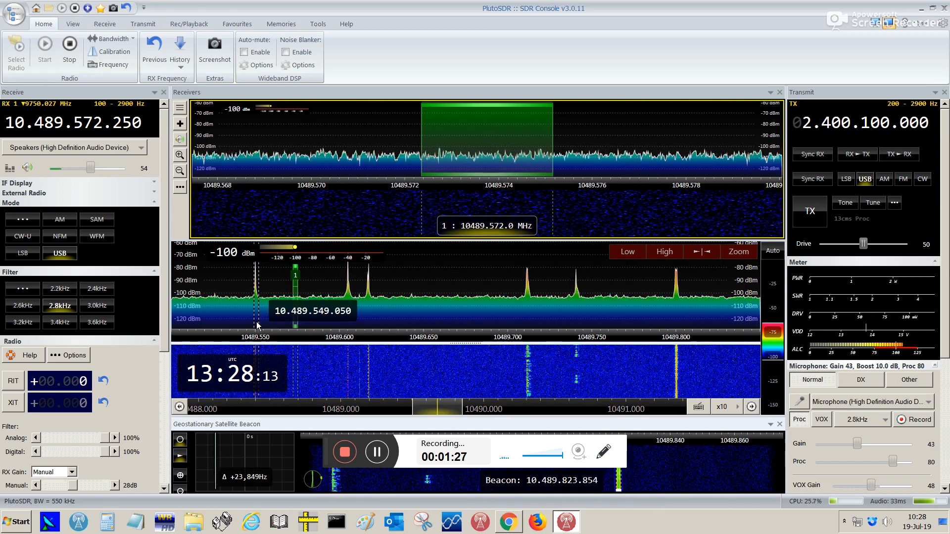
pyautogui.click(22, 236)
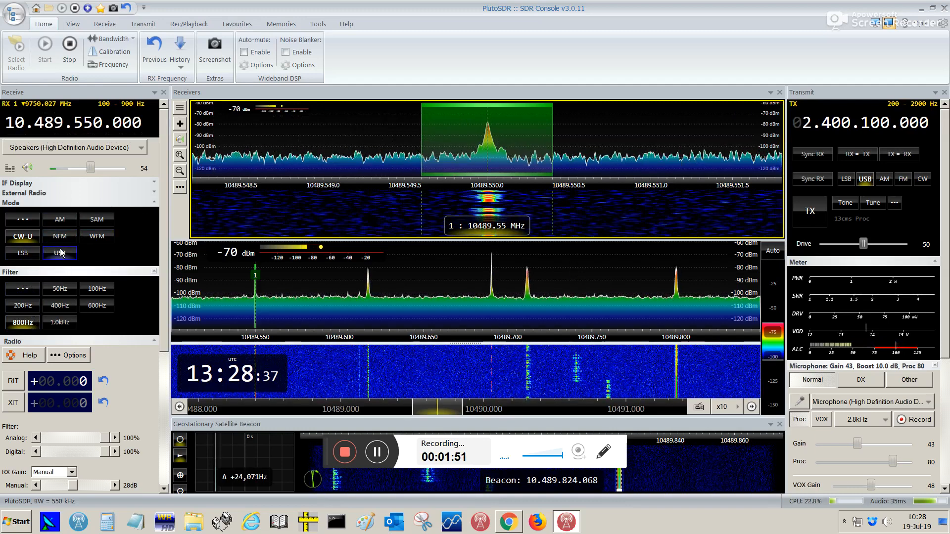
pyautogui.click(59, 253)
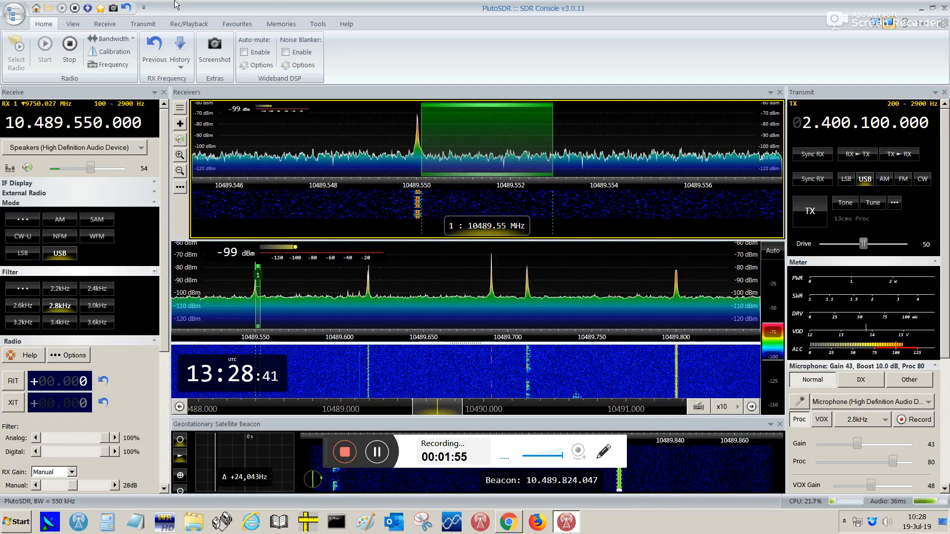
pyautogui.click(143, 24)
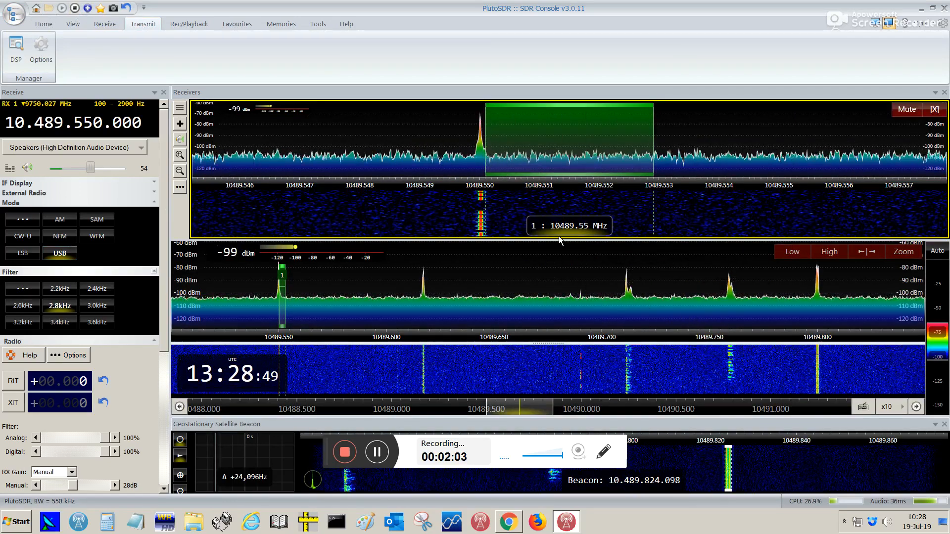
# Enable transmit DSP and reposition the Transmit panel, docking it on the right
pyautogui.click(43, 24)
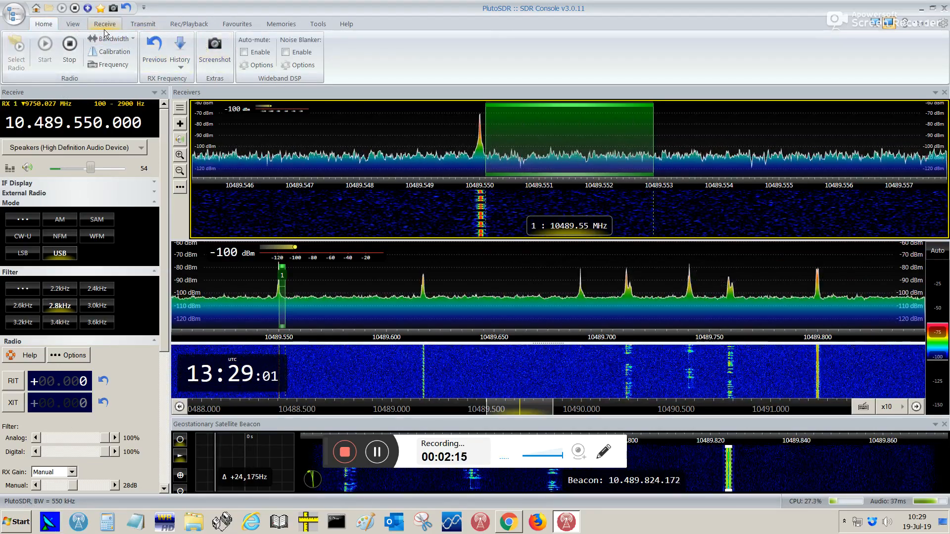
pyautogui.click(143, 24)
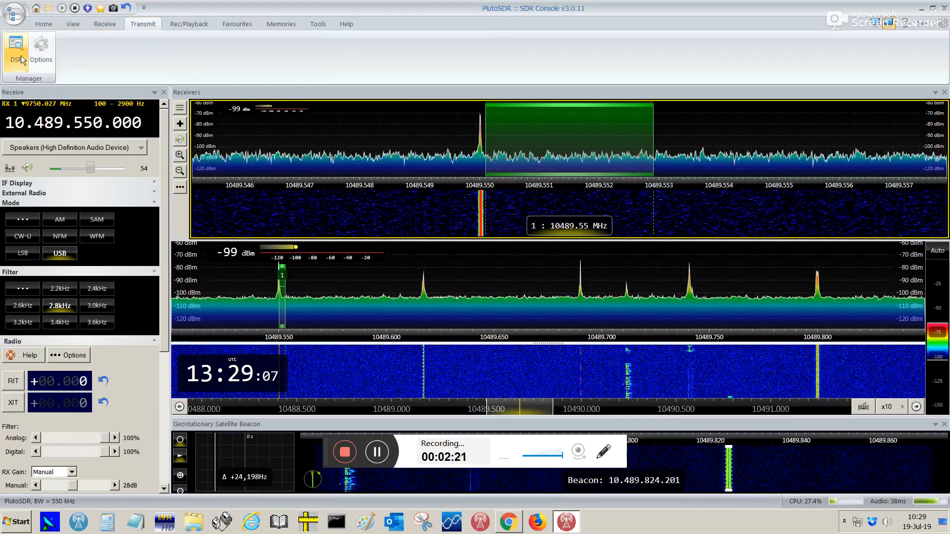
pyautogui.click(143, 24)
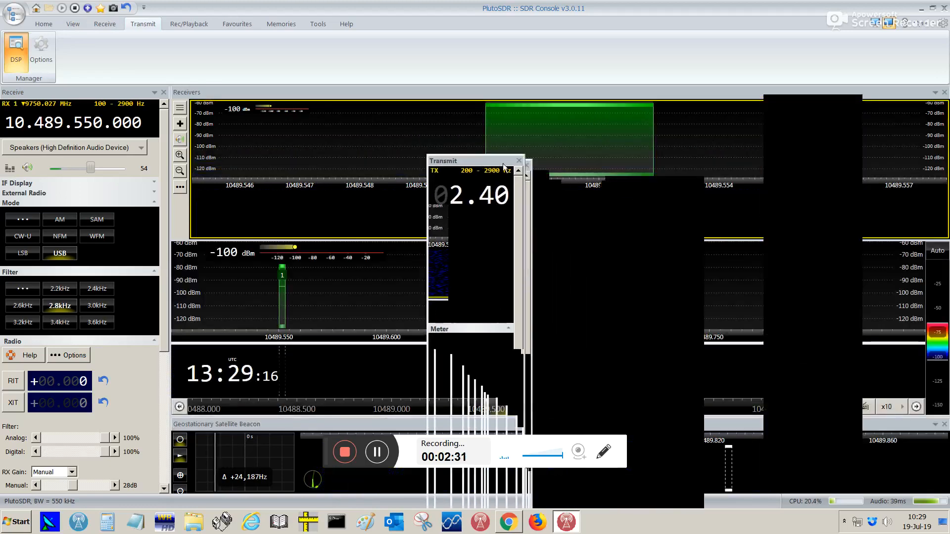
pyautogui.moveTo(443, 160); pyautogui.dragTo(745, 100)
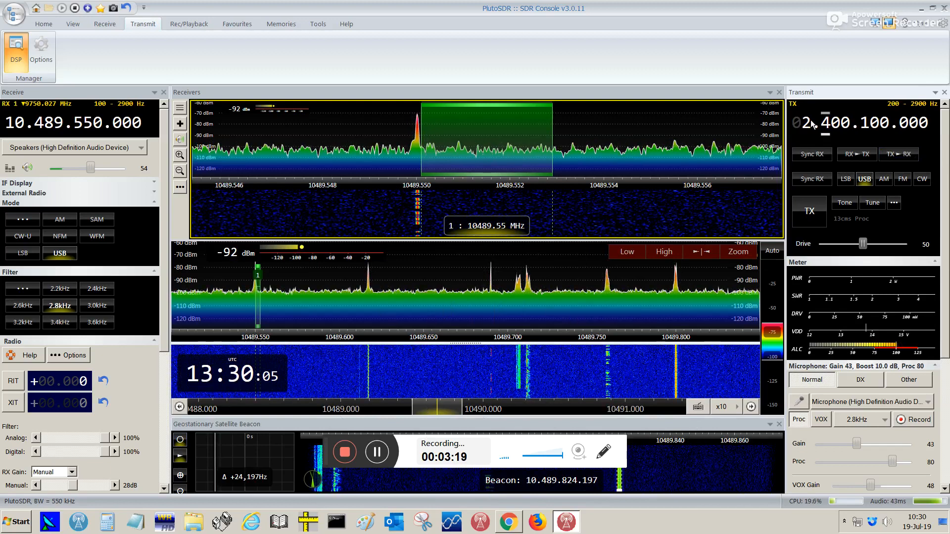
pyautogui.moveTo(676, 142)
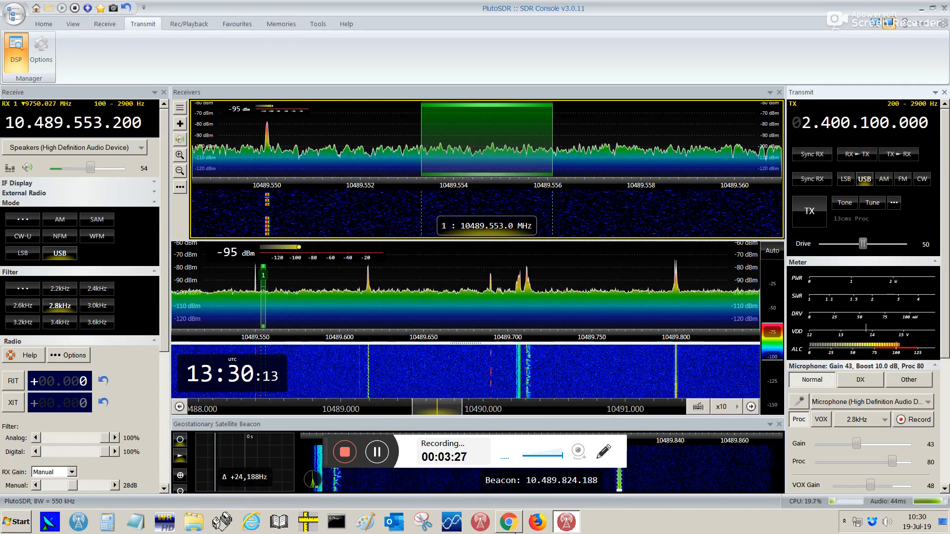
# Switch to Chrome's AMSAT-DL P4-A narrowband transponder bandplan page
pyautogui.click(508, 521)
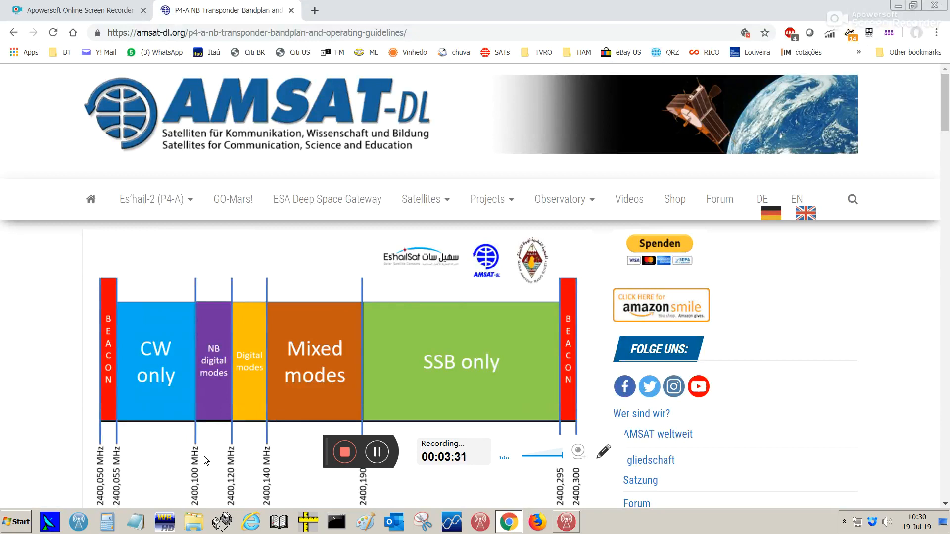
pyautogui.moveTo(100, 513)
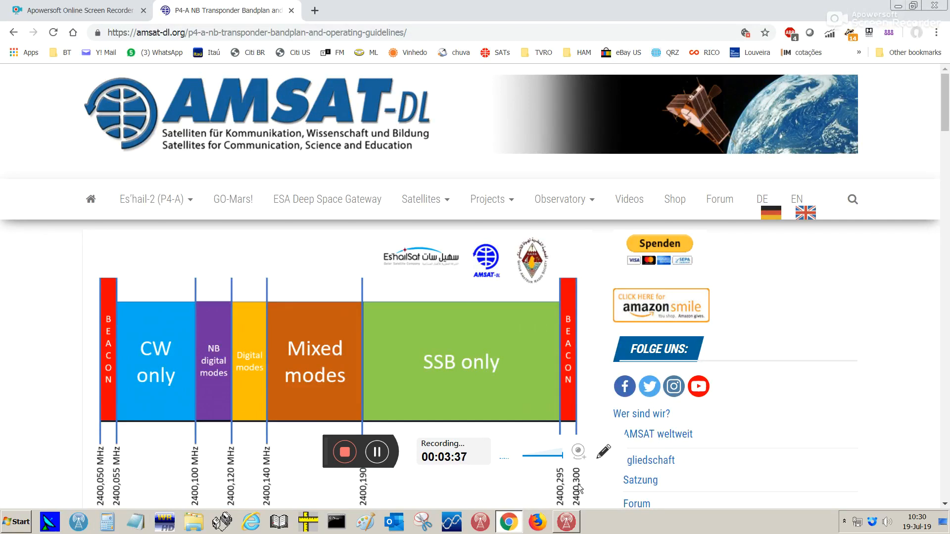
pyautogui.moveTo(584, 478)
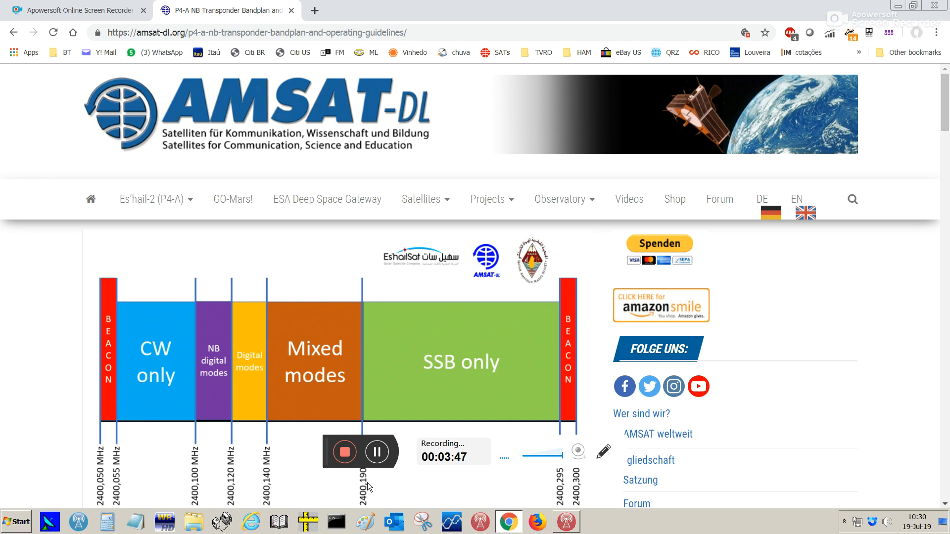
pyautogui.moveTo(562, 486)
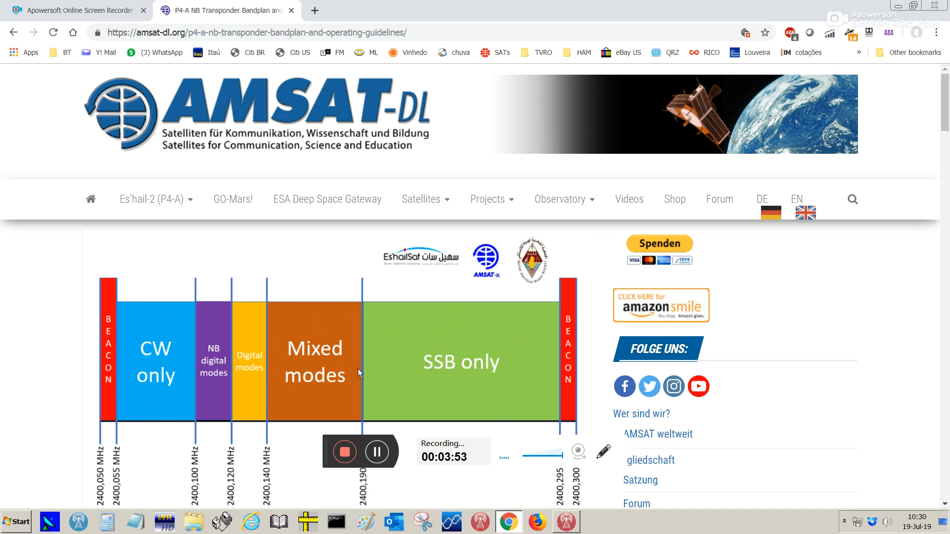
pyautogui.moveTo(303, 408)
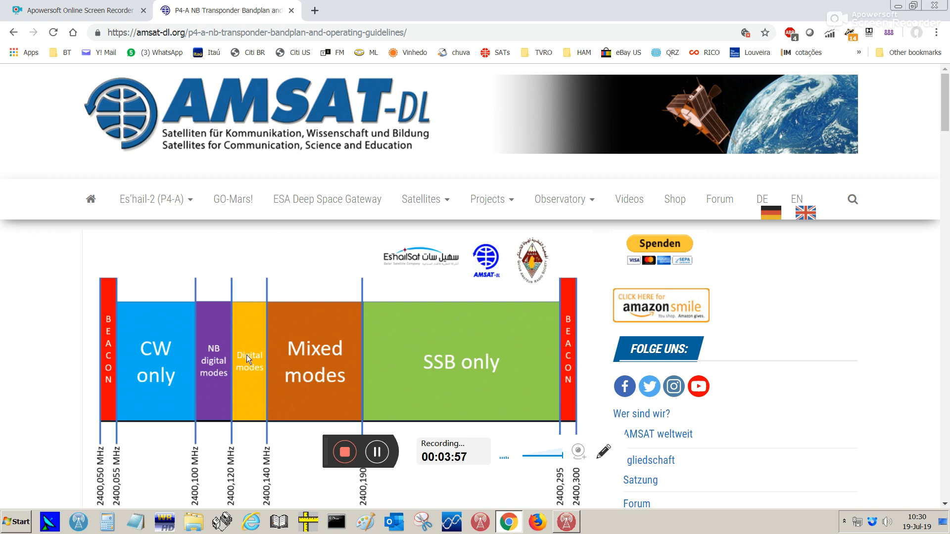
pyautogui.moveTo(237, 371)
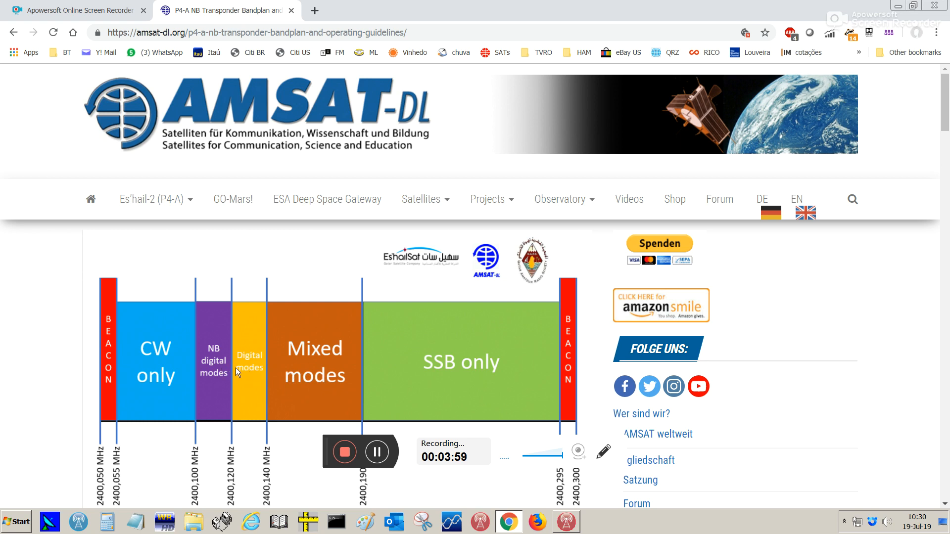
pyautogui.moveTo(201, 356)
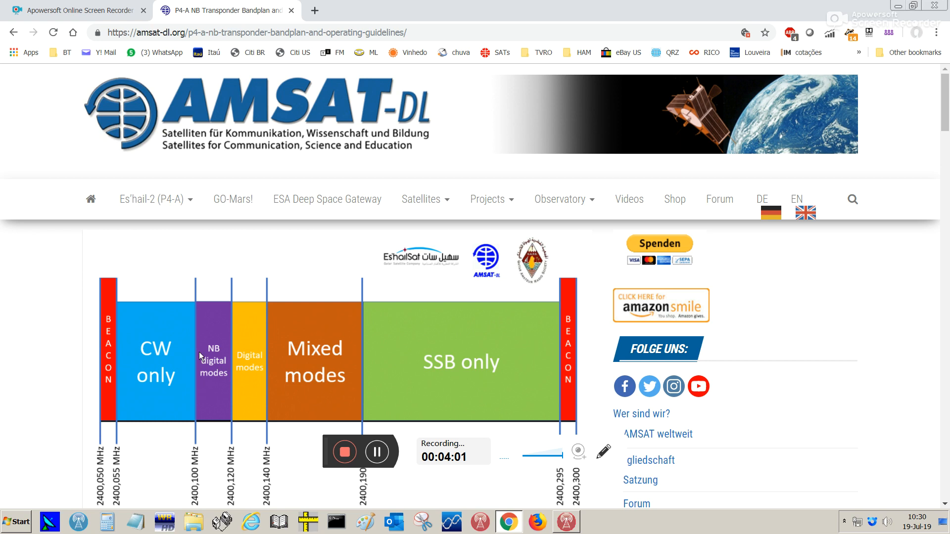
pyautogui.moveTo(219, 382)
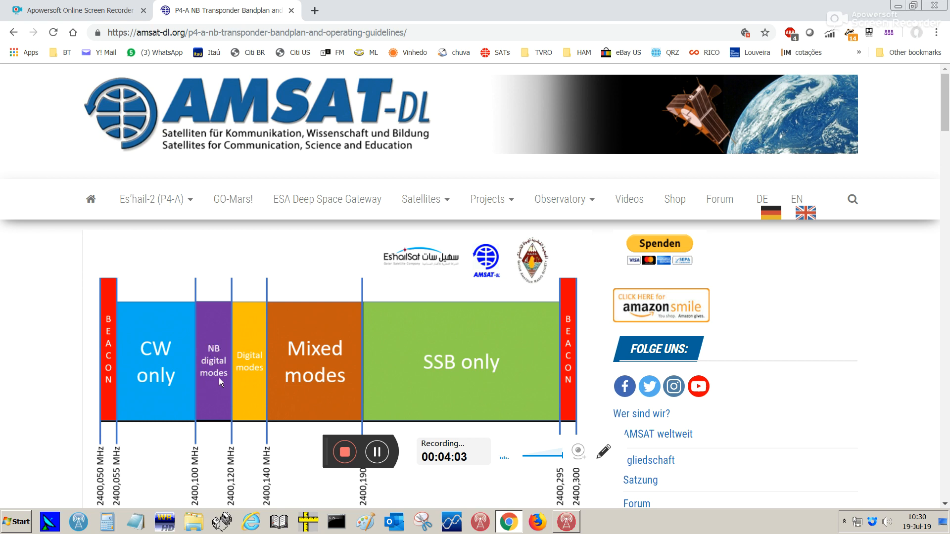
pyautogui.moveTo(146, 389)
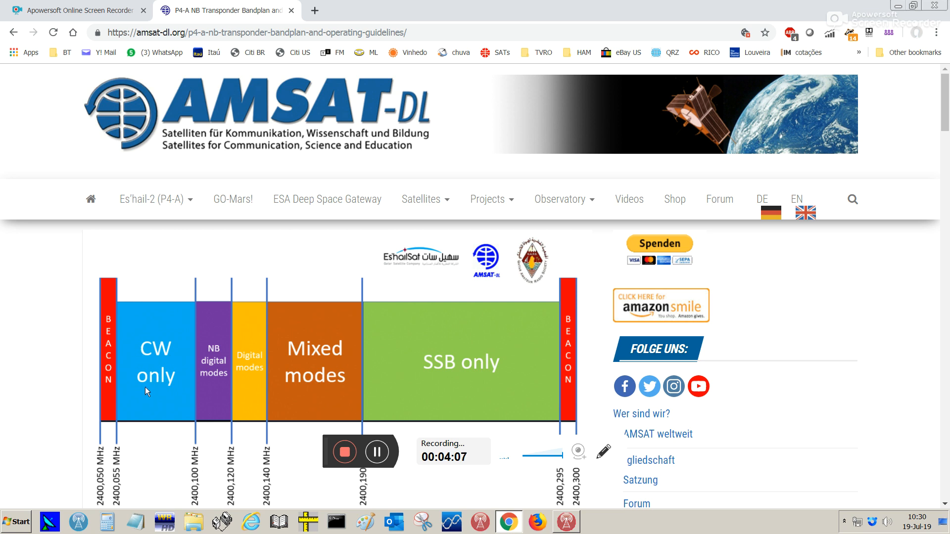
pyautogui.moveTo(162, 389)
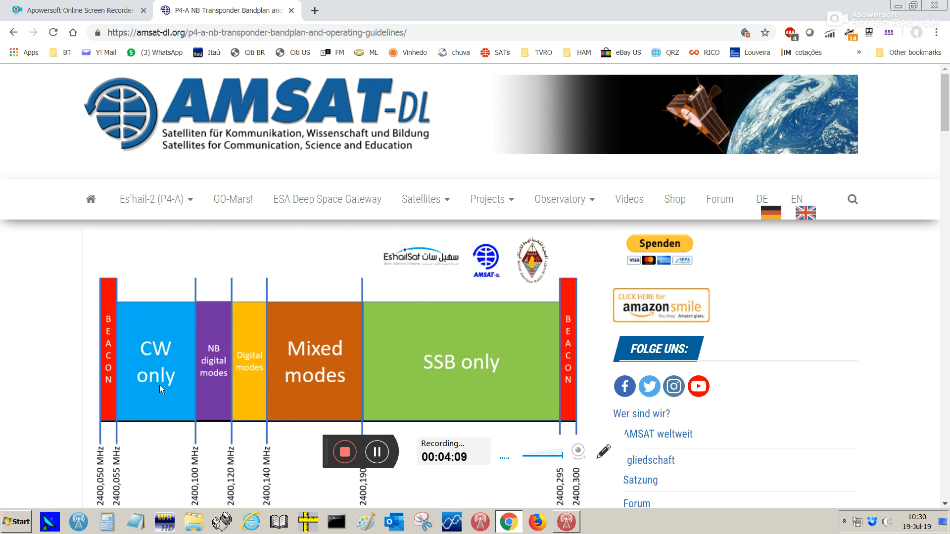
pyautogui.moveTo(181, 332)
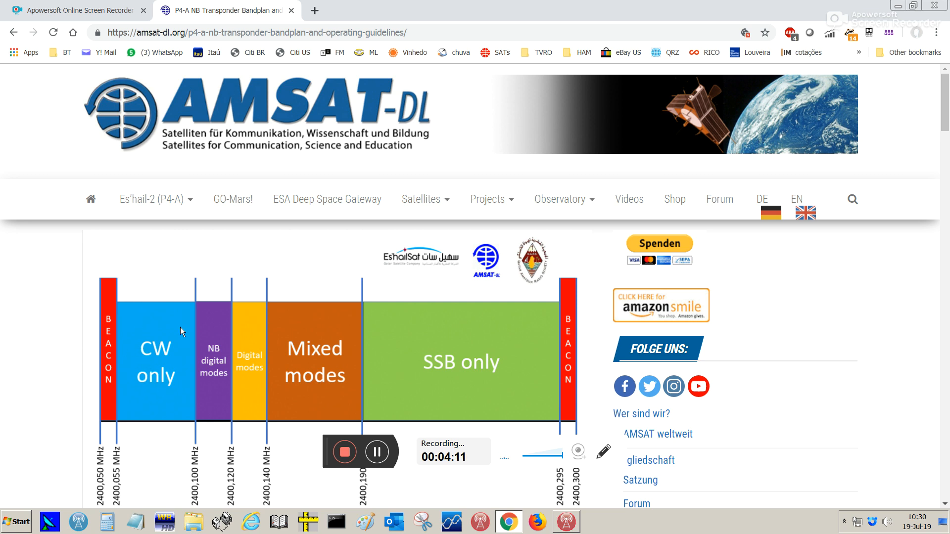
pyautogui.moveTo(456, 391)
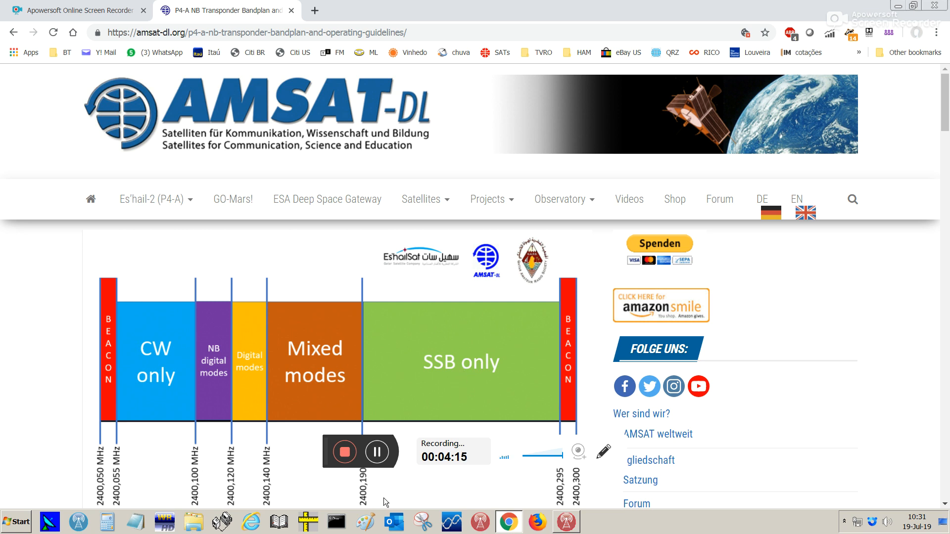
pyautogui.moveTo(367, 503)
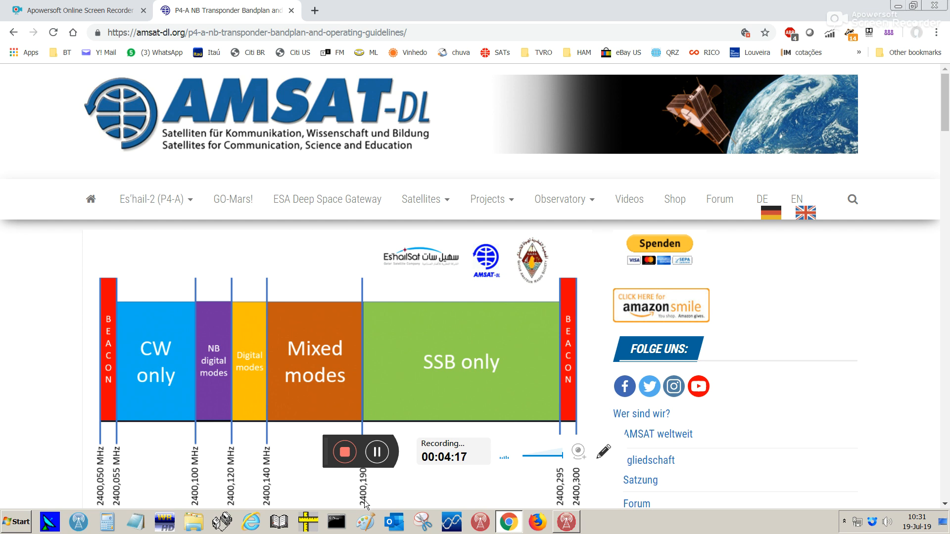
pyautogui.moveTo(370, 482)
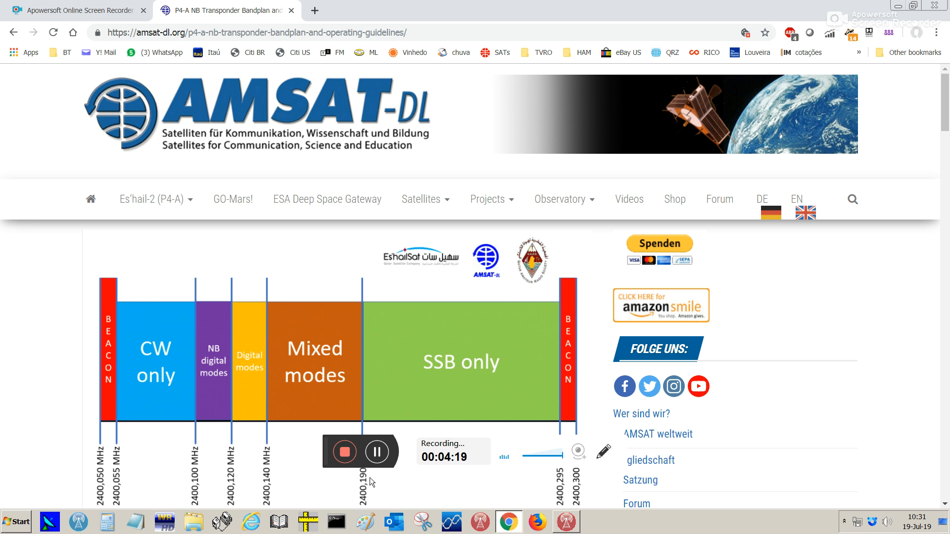
# Return to SDR Console and view the Transmit pane at 2,400.250.000 MHz USB
pyautogui.click(566, 522)
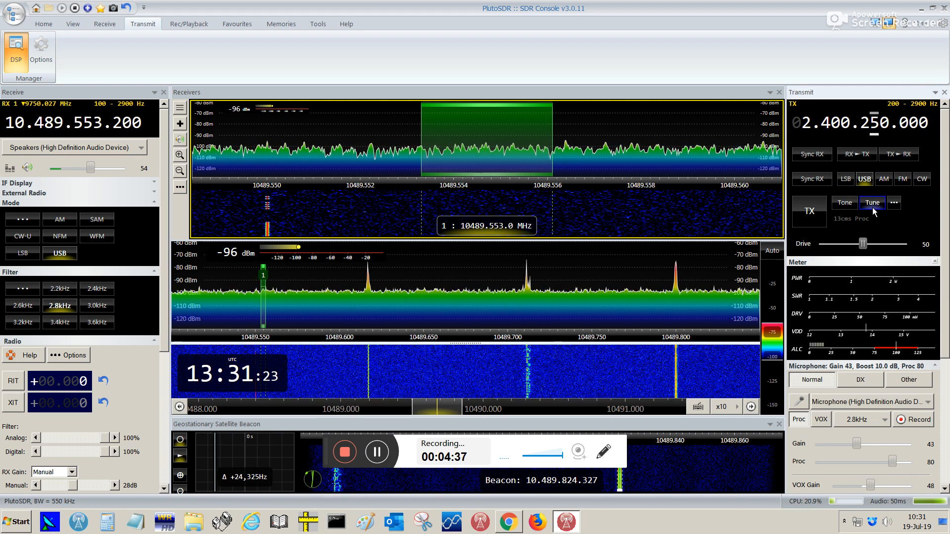
pyautogui.click(873, 202)
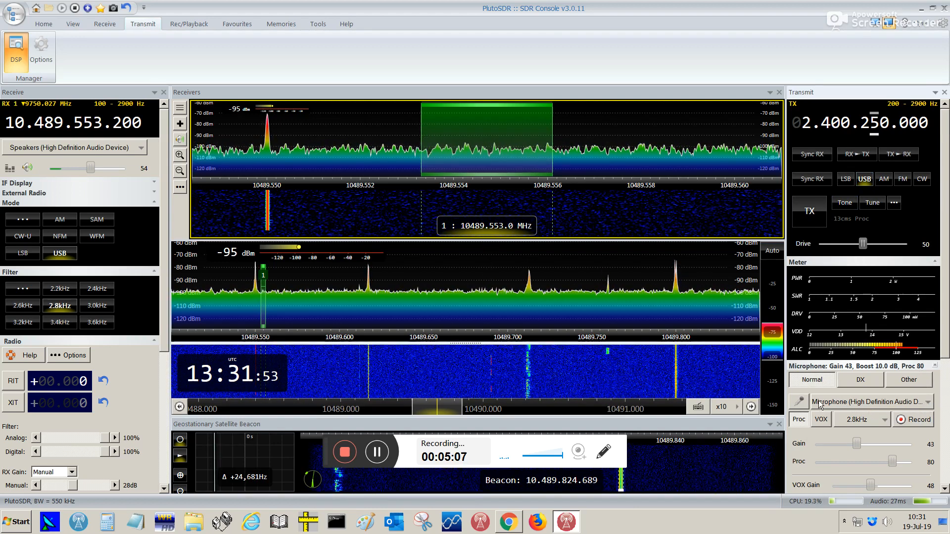
# Choose Microphone (High Definition Audio Device) as the transmit audio input
pyautogui.click(932, 401)
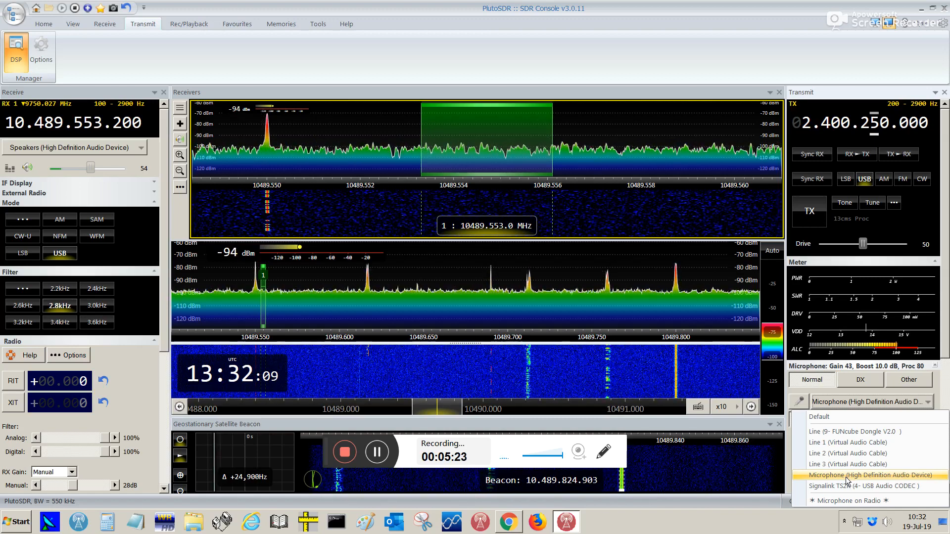
pyautogui.click(869, 475)
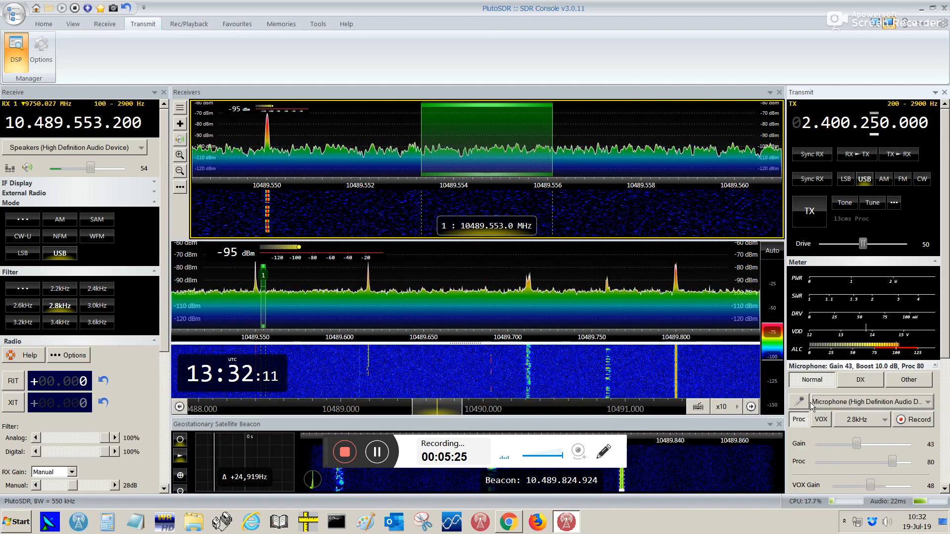
pyautogui.click(798, 401)
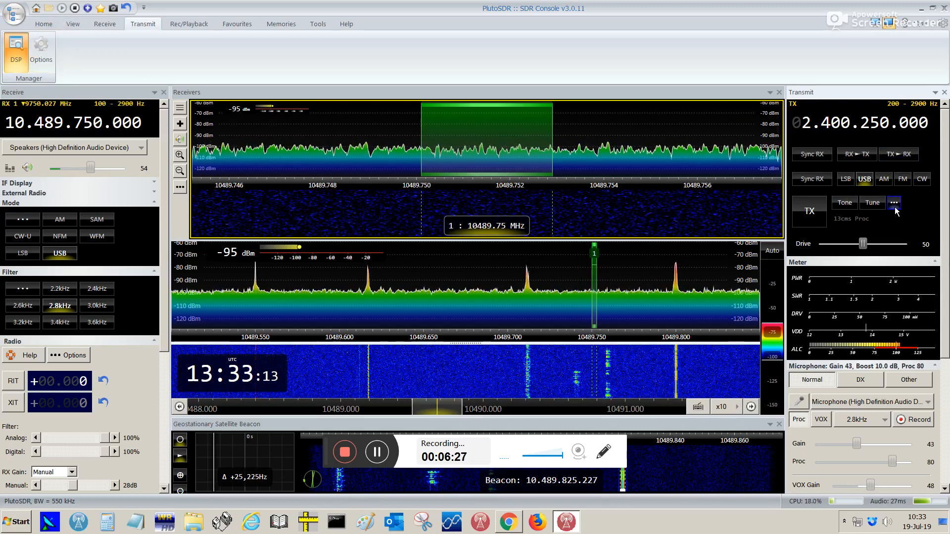
# Open Transmit Options and show the Audio In (Mic) bandpass filter page
pyautogui.click(893, 202)
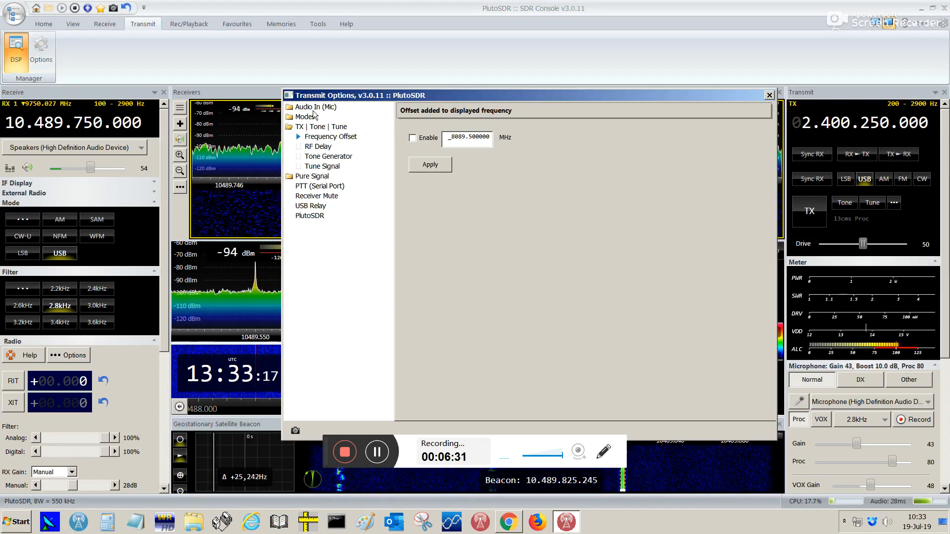
pyautogui.click(315, 107)
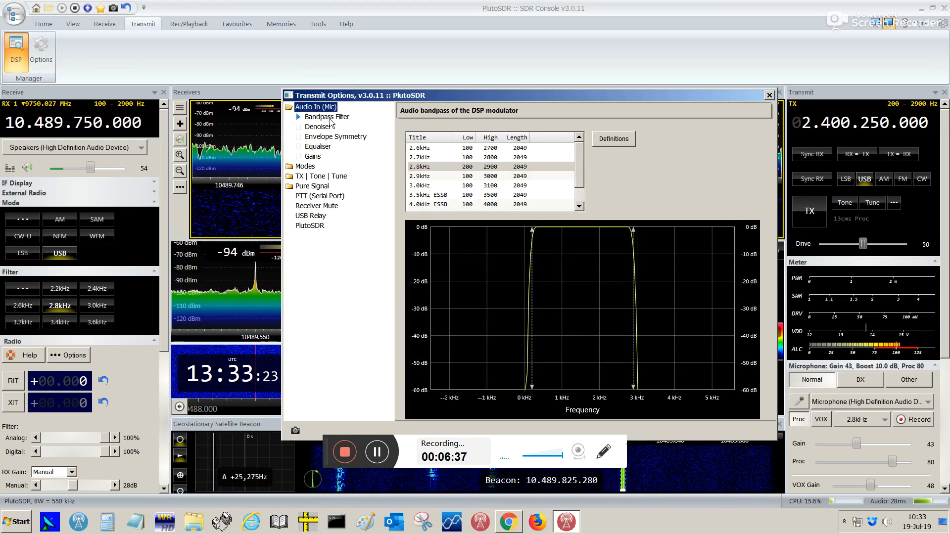
# Browse Denoiser and Envelope Symmetry, try low and high shelf, then keep multi-band Equaliser
pyautogui.click(318, 126)
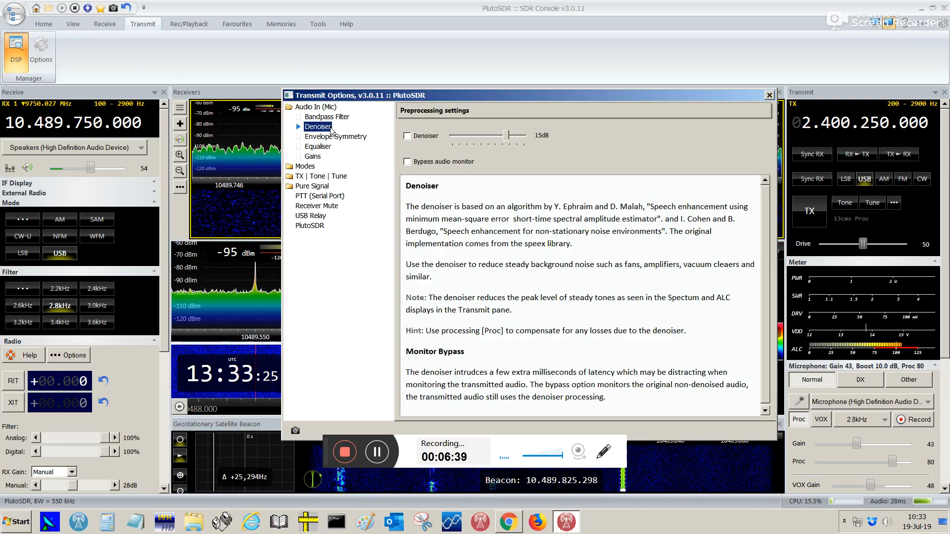
pyautogui.click(335, 137)
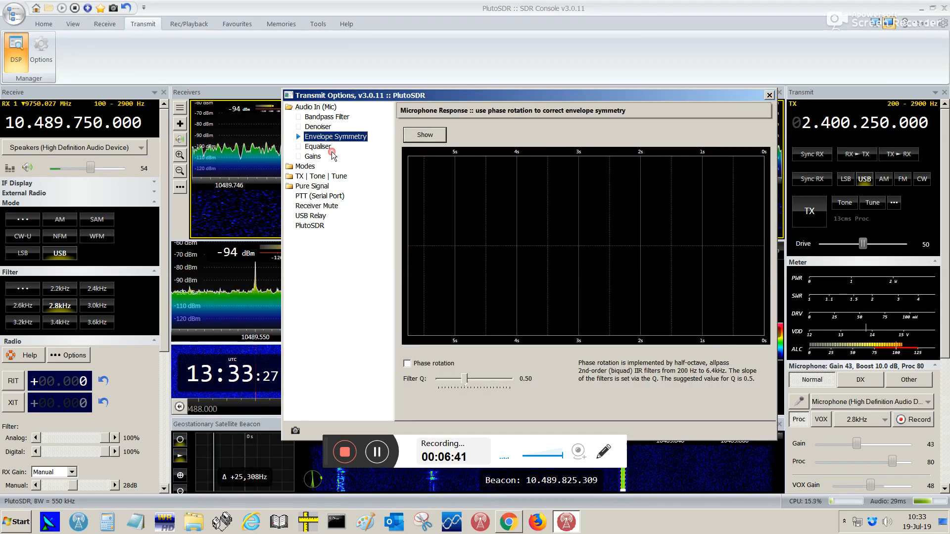
pyautogui.click(317, 146)
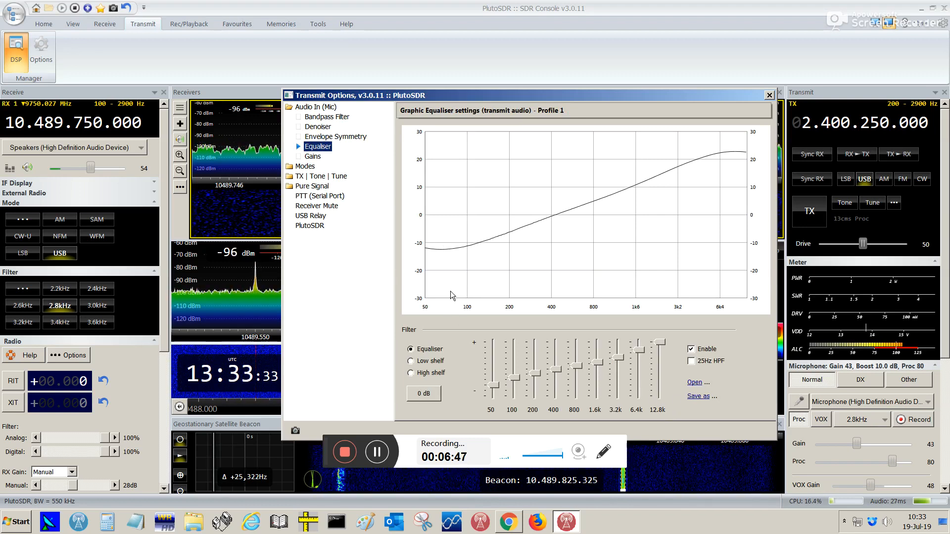
pyautogui.moveTo(675, 248)
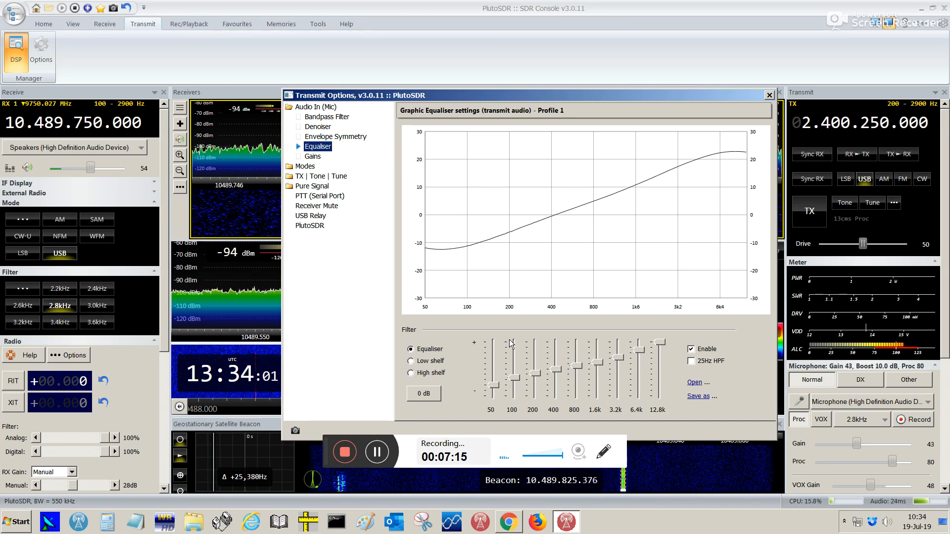
pyautogui.click(411, 361)
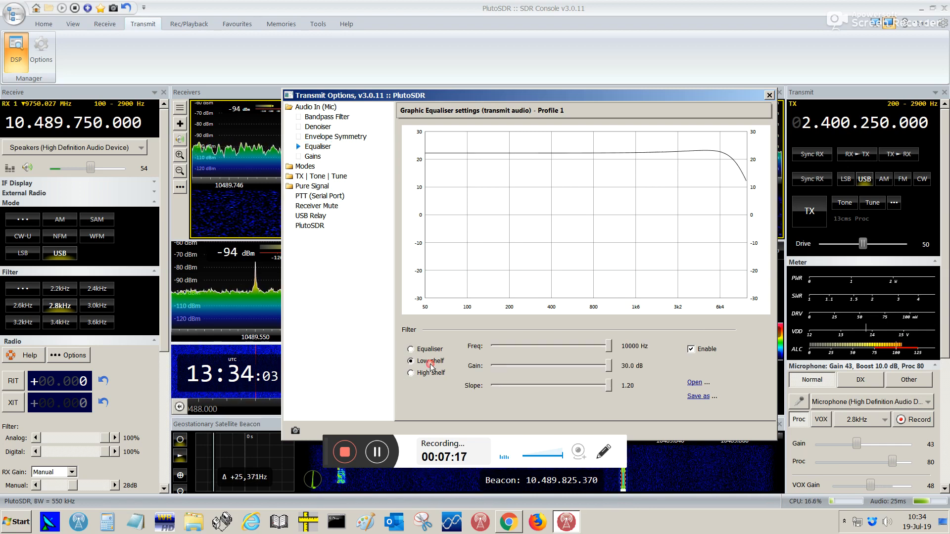
pyautogui.click(411, 373)
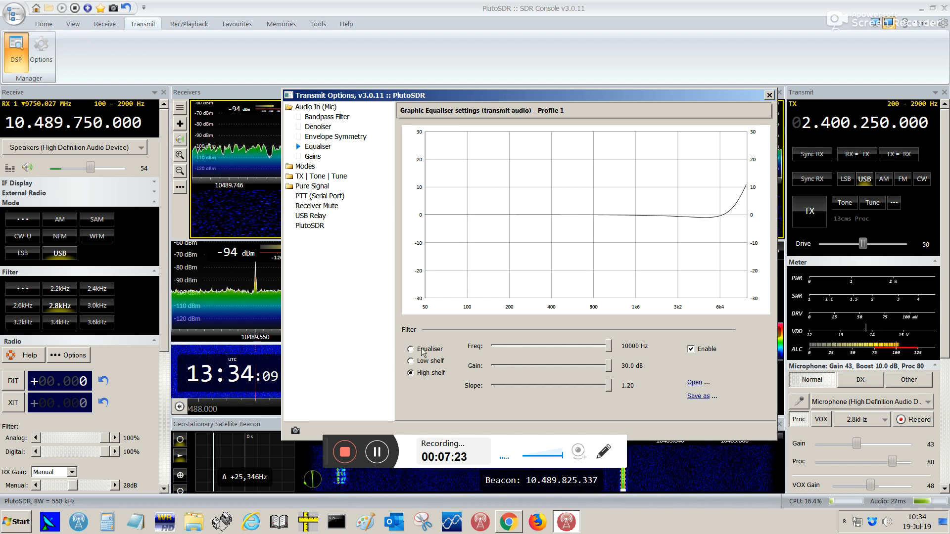
pyautogui.click(411, 349)
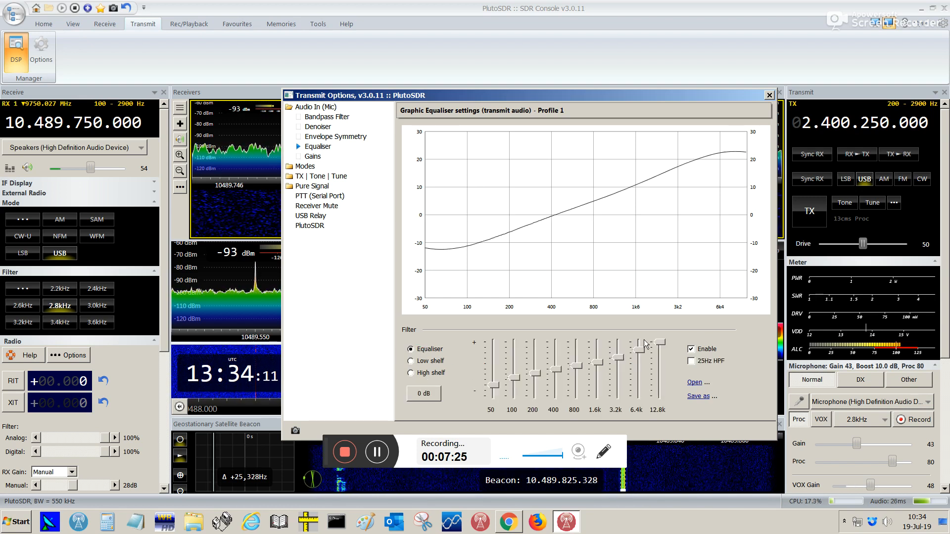
pyautogui.click(313, 156)
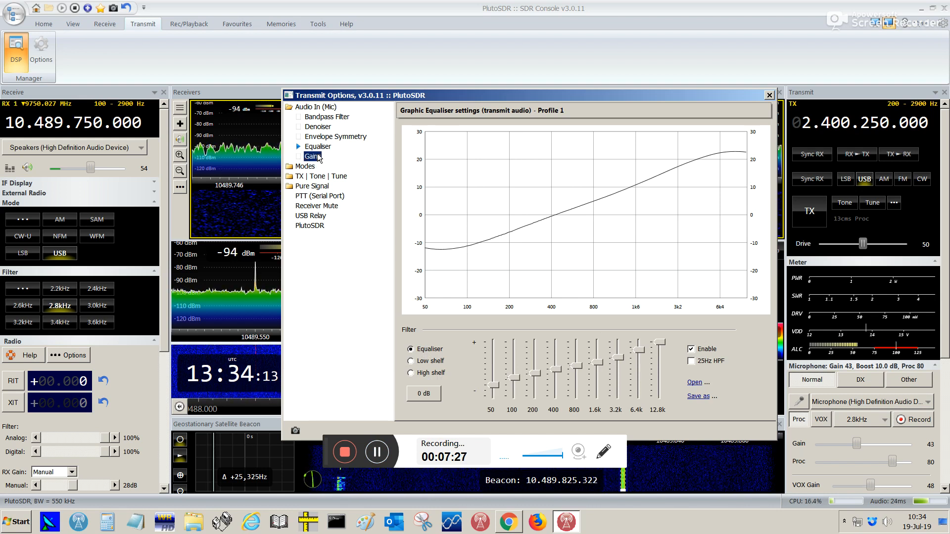
# Review the master transmit gains: 100% gain, processing, drive and 10 dB mic boost
pyautogui.click(313, 156)
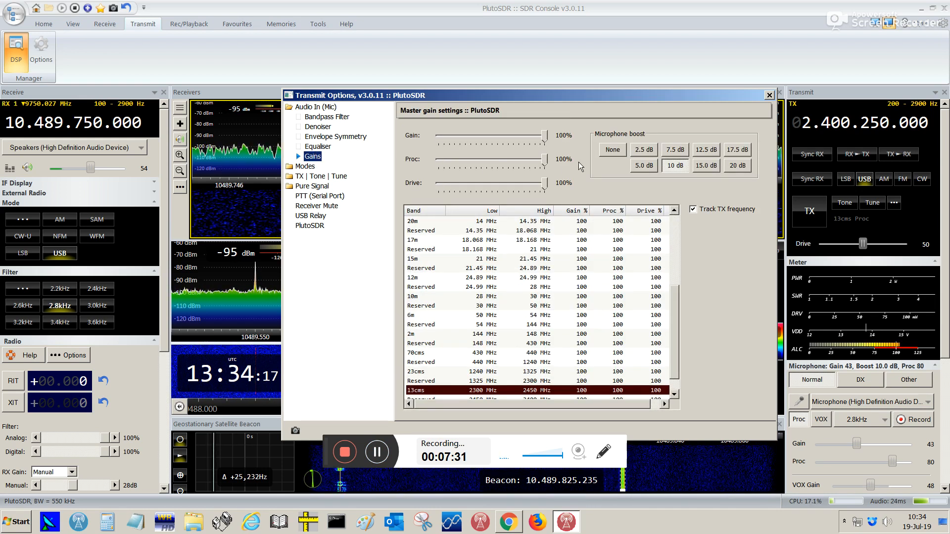
pyautogui.moveTo(680, 182)
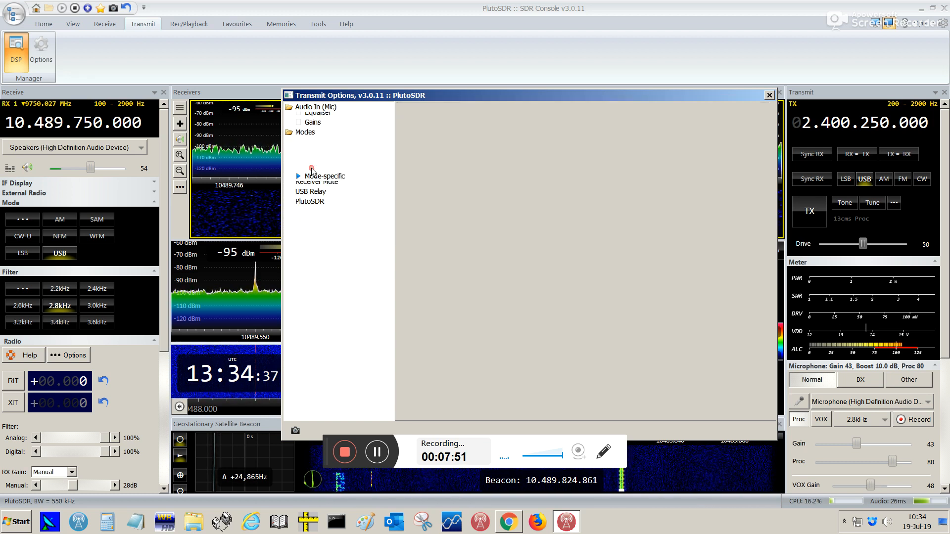
# Show mode-specific transmit settings, then the TX | Tone | Tune frequency offset page
pyautogui.click(306, 116)
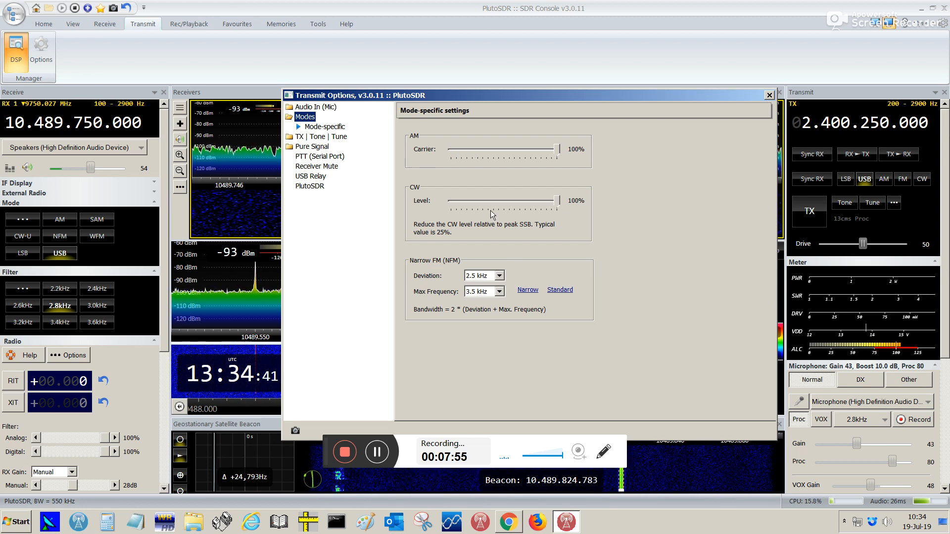
pyautogui.click(321, 137)
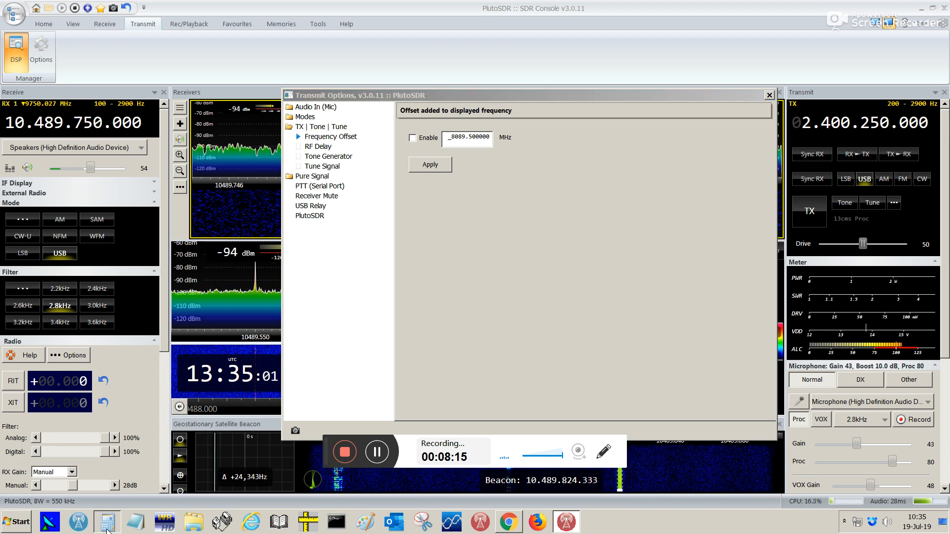
# In Windows Calculator, compute 10489750 − 2400250 to get the 8089500 offset
pyautogui.click(106, 521)
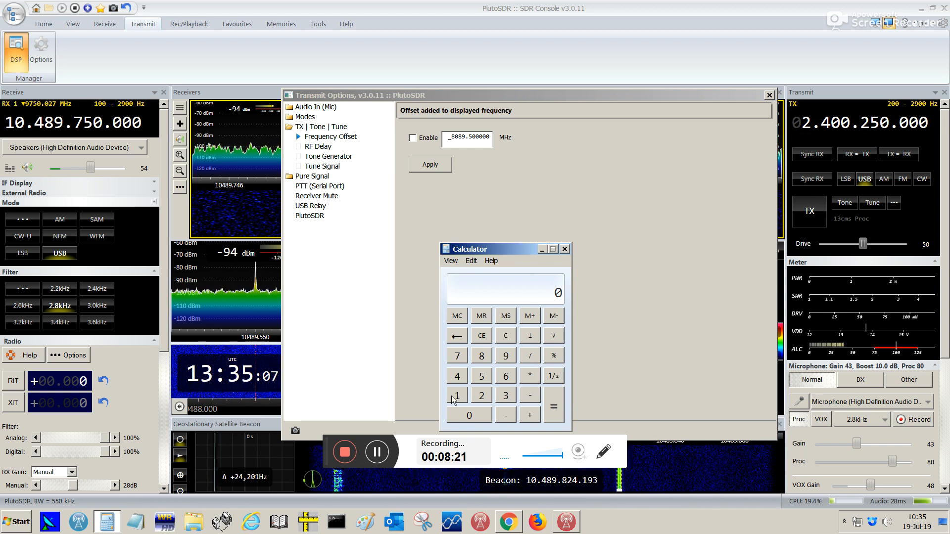
pyautogui.click(457, 395)
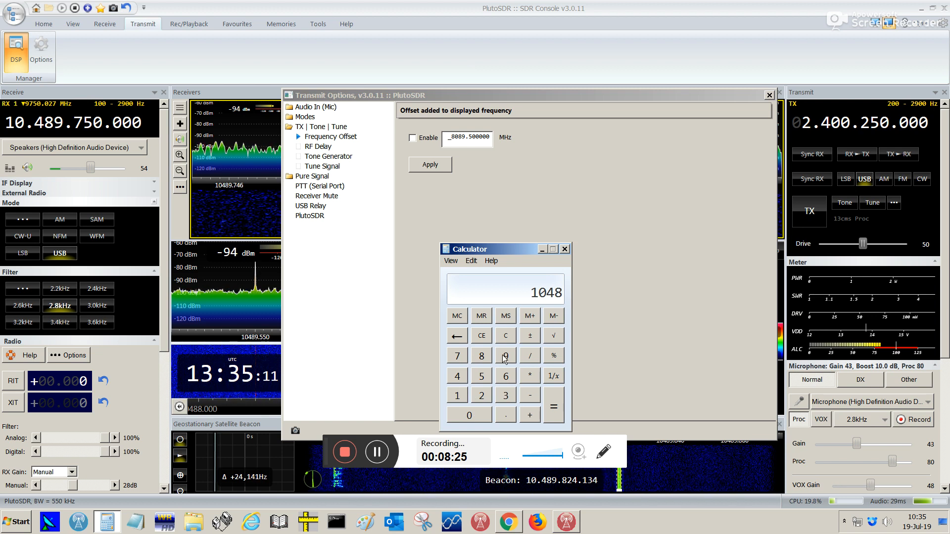
pyautogui.click(504, 356)
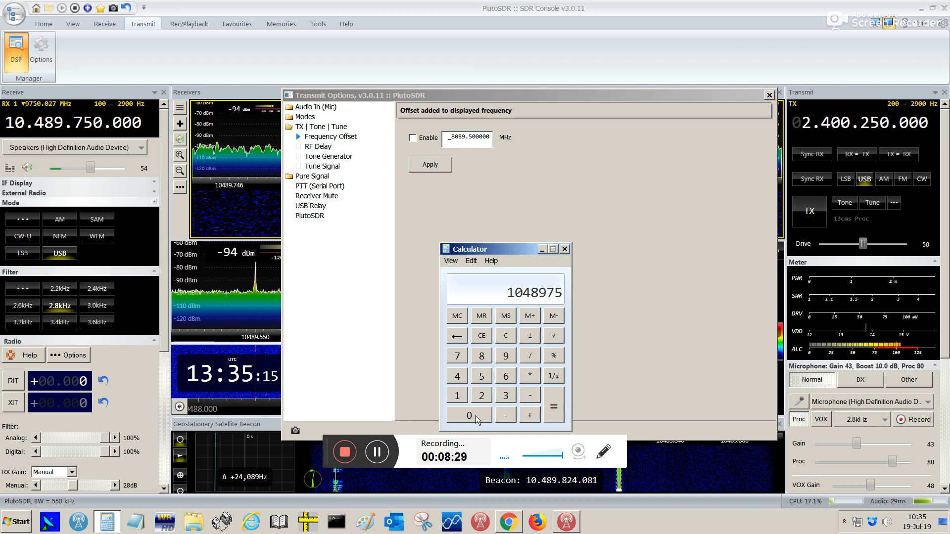
pyautogui.click(469, 416)
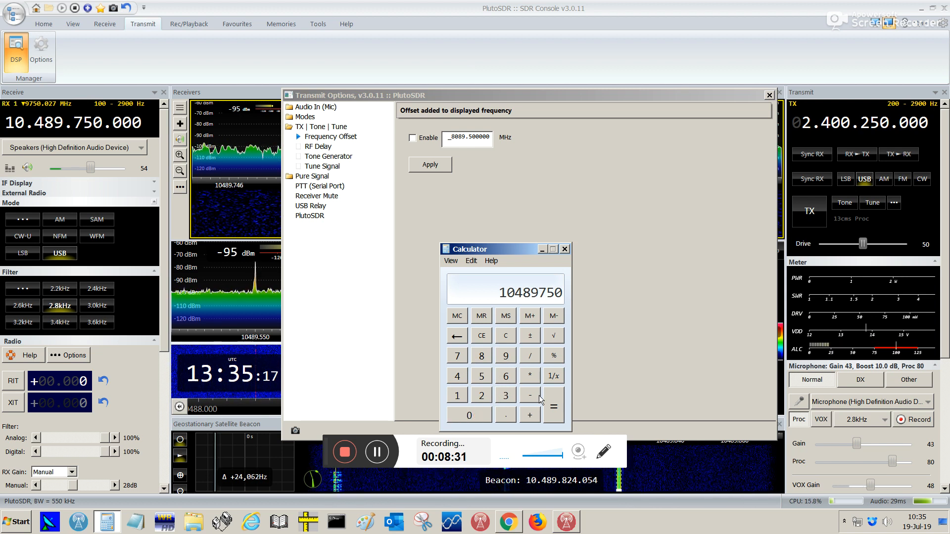
pyautogui.click(529, 395)
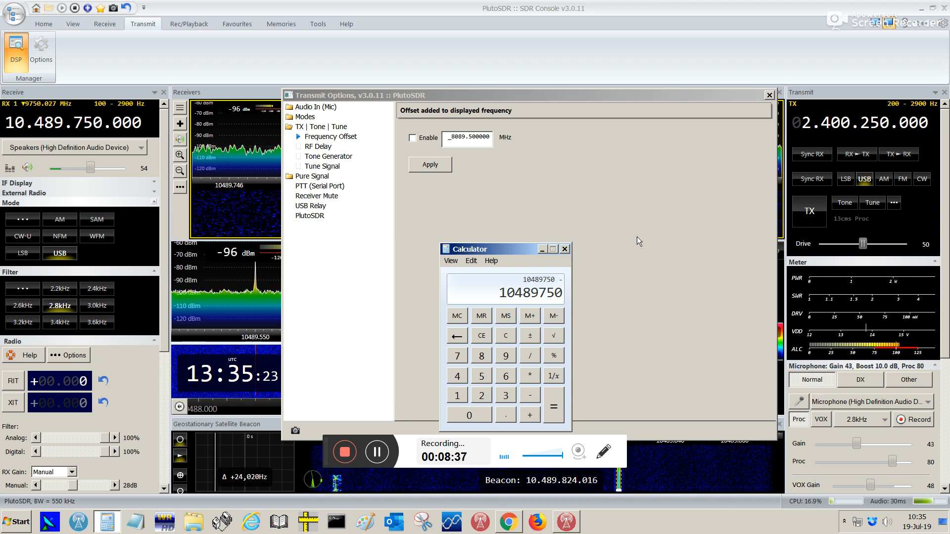
pyautogui.click(481, 394)
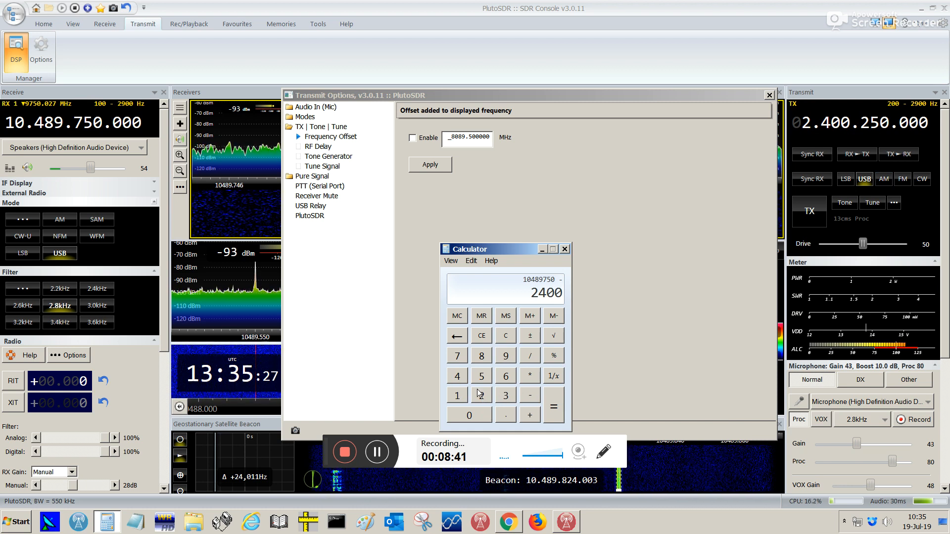
pyautogui.click(481, 395)
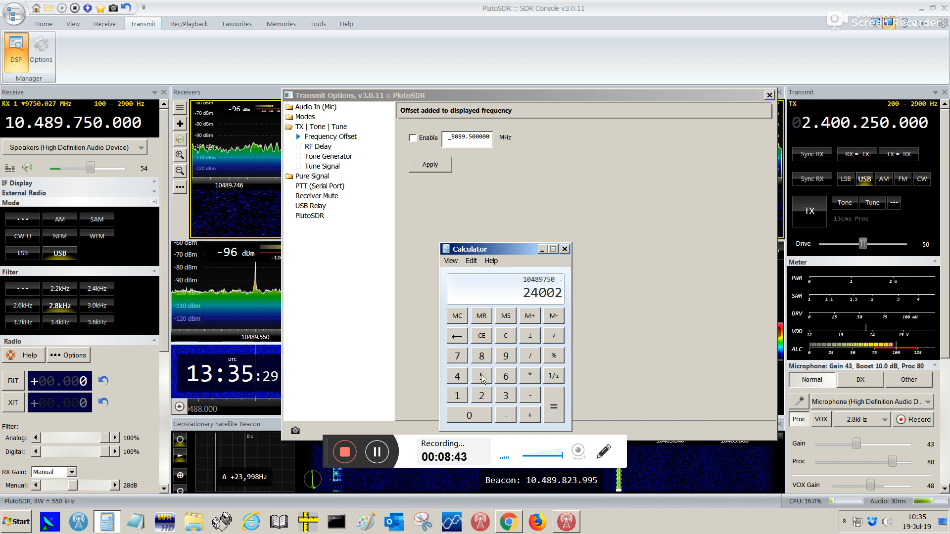
pyautogui.click(553, 407)
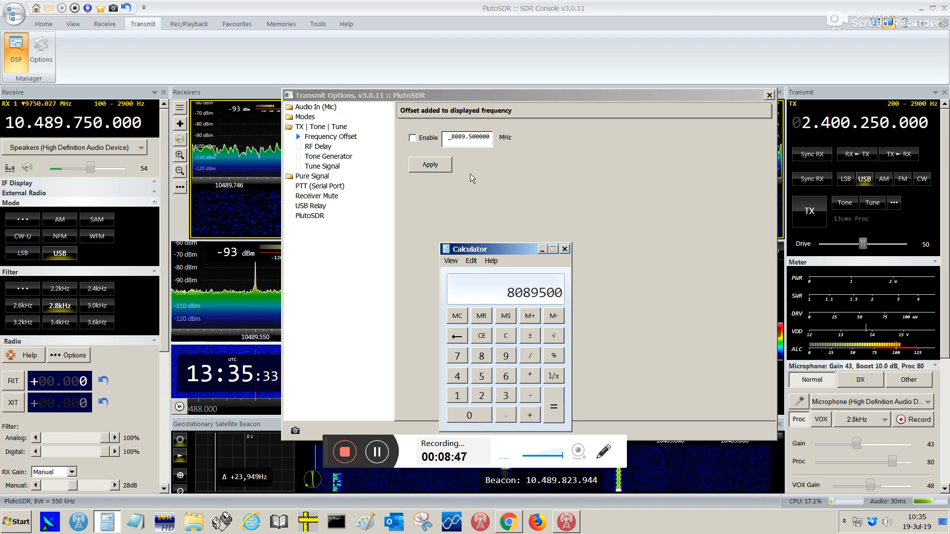
pyautogui.moveTo(483, 161)
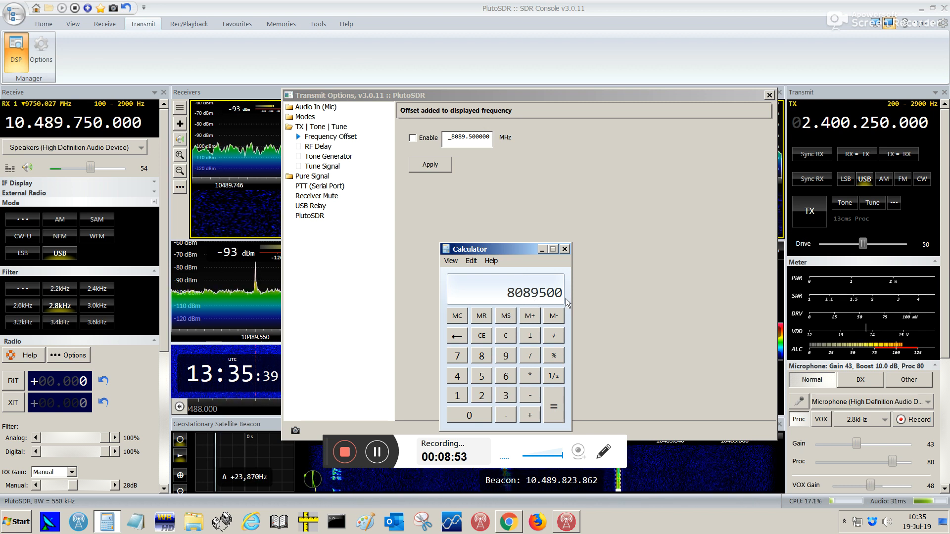
pyautogui.moveTo(568, 256)
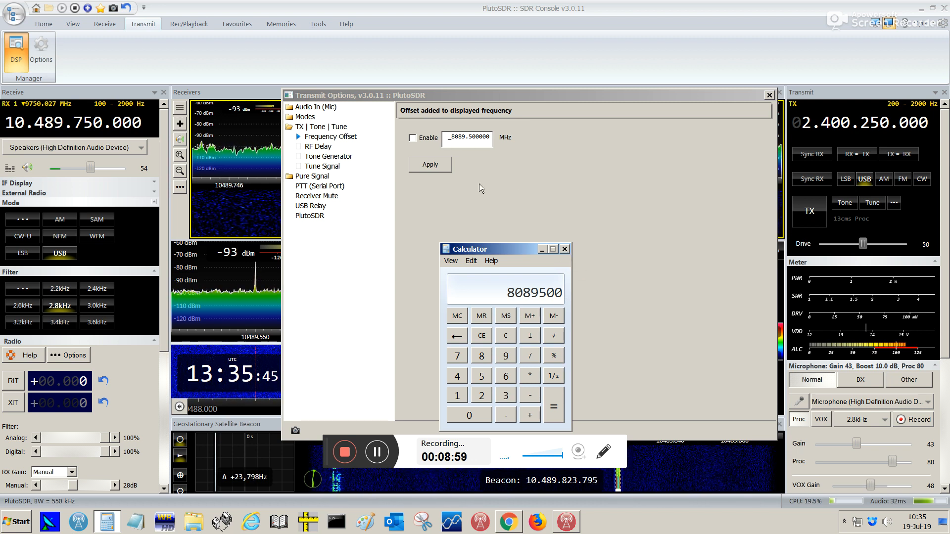
# Enable and apply the 8089.5 MHz frequency offset, then close Transmit Options
pyautogui.click(413, 138)
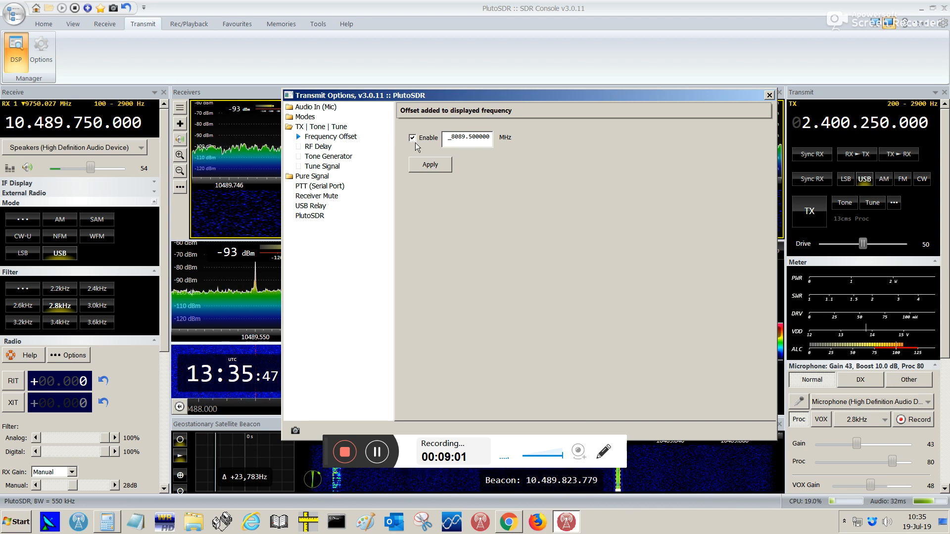
pyautogui.click(429, 164)
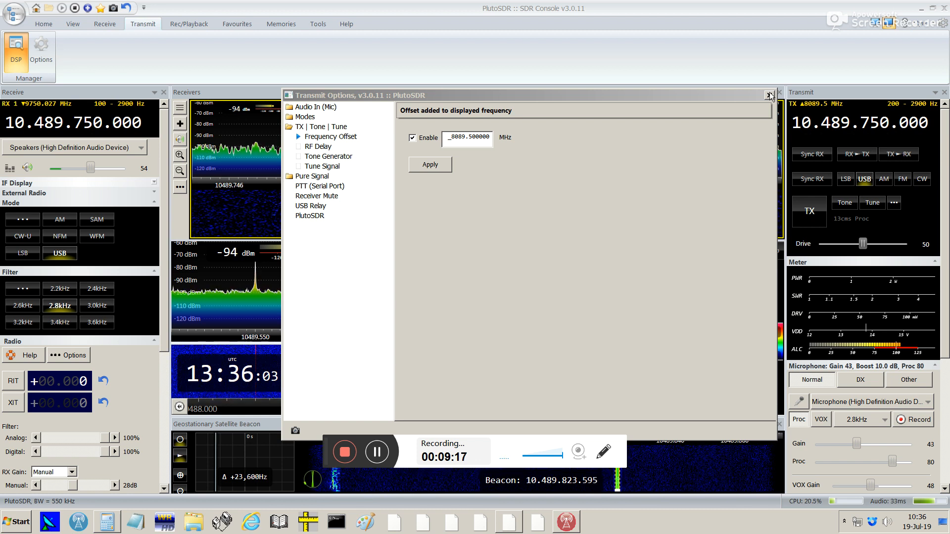
pyautogui.click(769, 95)
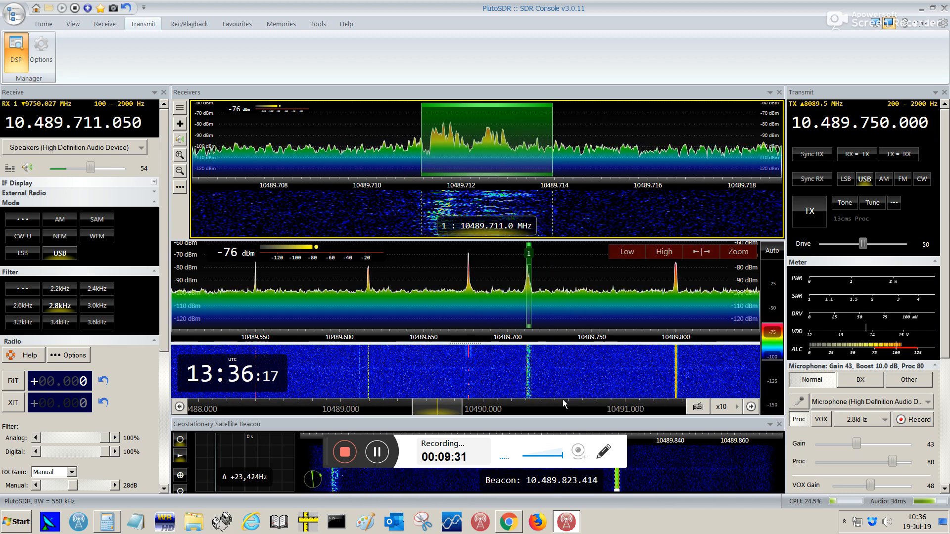
pyautogui.moveTo(579, 276)
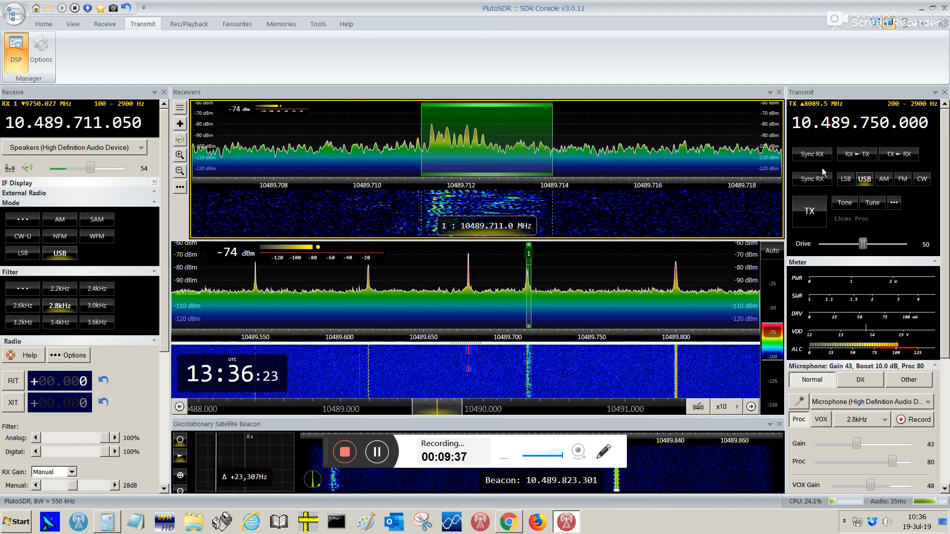
# Turn on Sync RX and tune the receiver so TX follows at 10.489.762.000
pyautogui.click(810, 154)
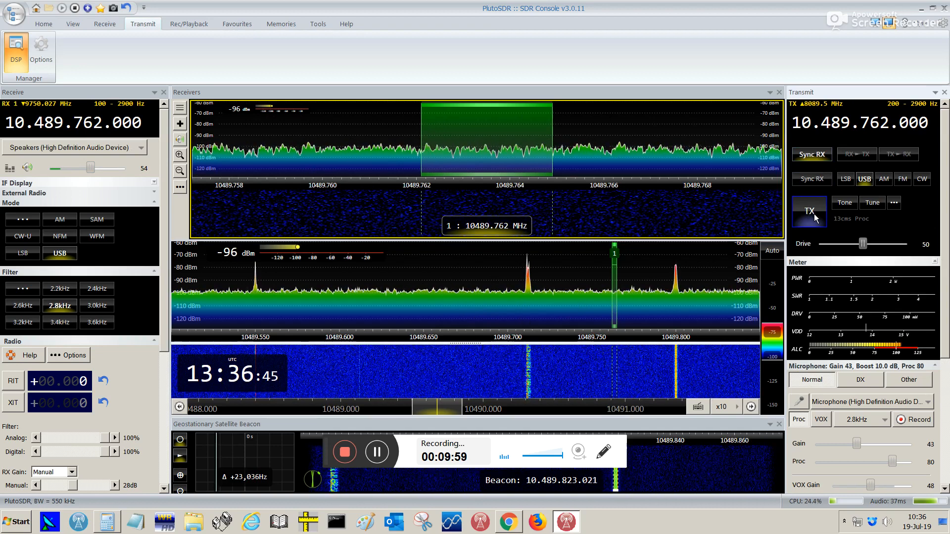
pyautogui.moveTo(91, 168); pyautogui.dragTo(57, 168)
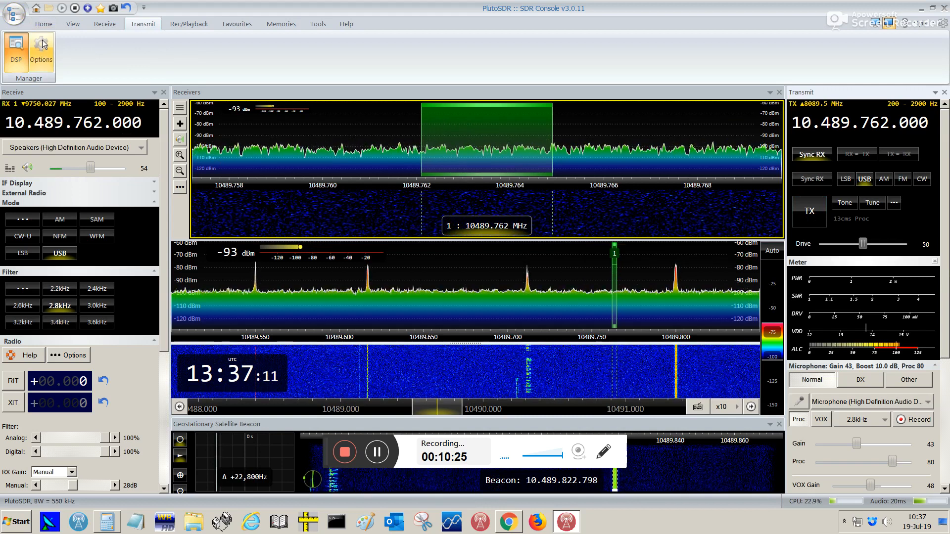
# On the Transmit Options Receiver Mute page, toggle muting during transmit off and back on
pyautogui.click(40, 48)
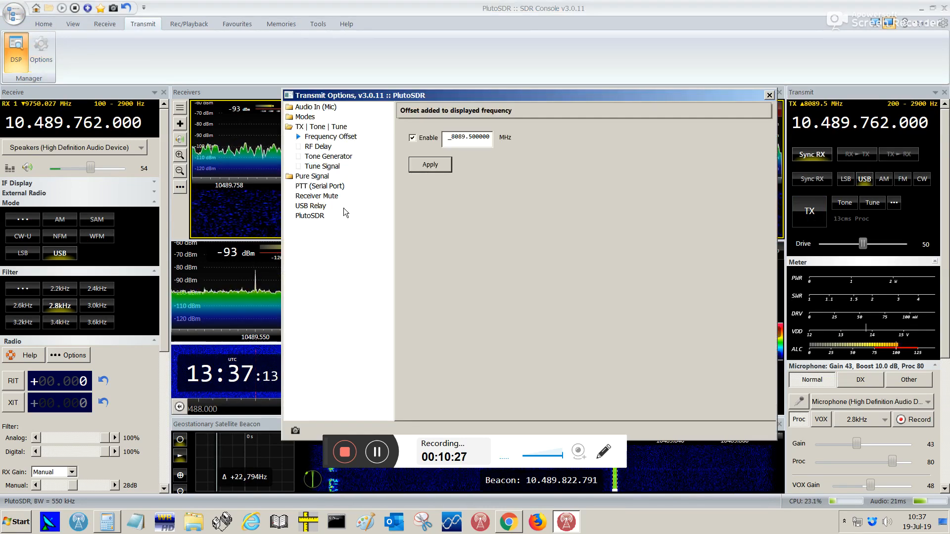
pyautogui.click(317, 196)
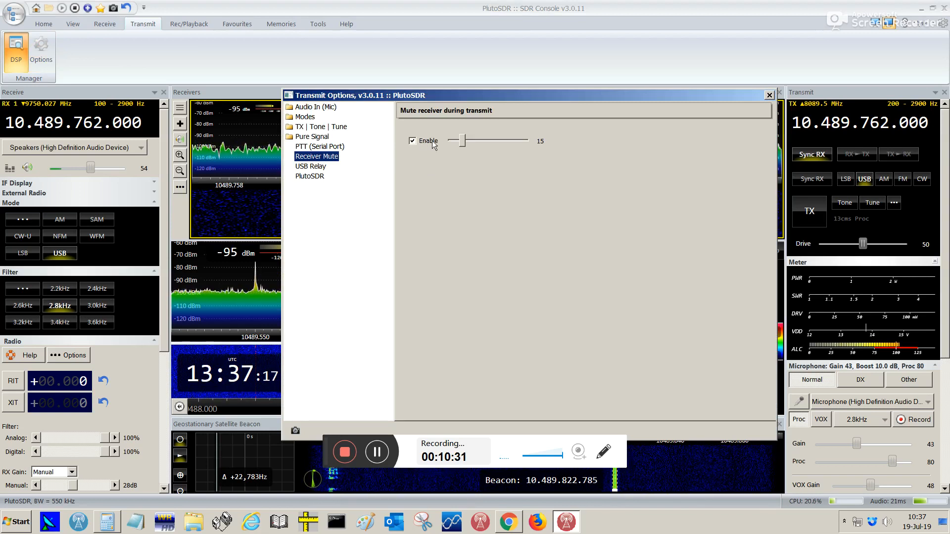
pyautogui.click(412, 141)
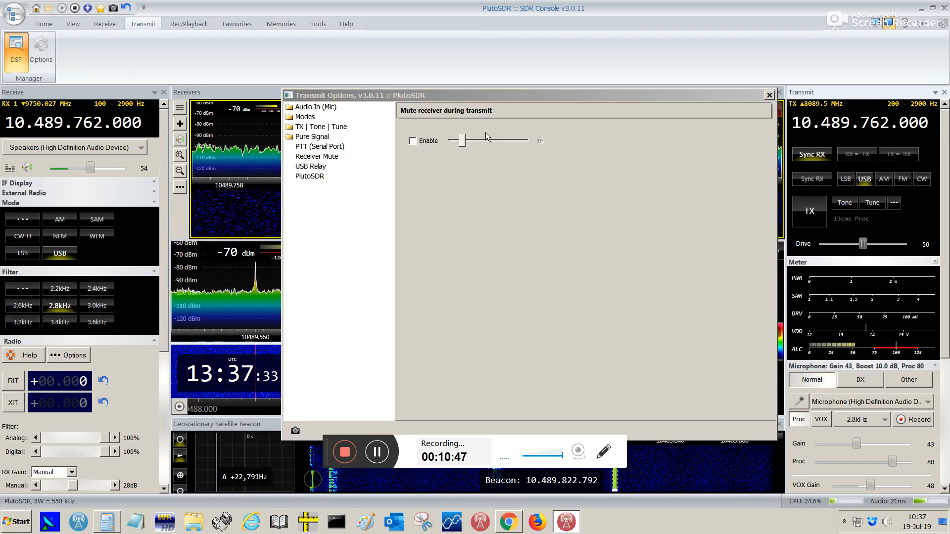
pyautogui.click(412, 141)
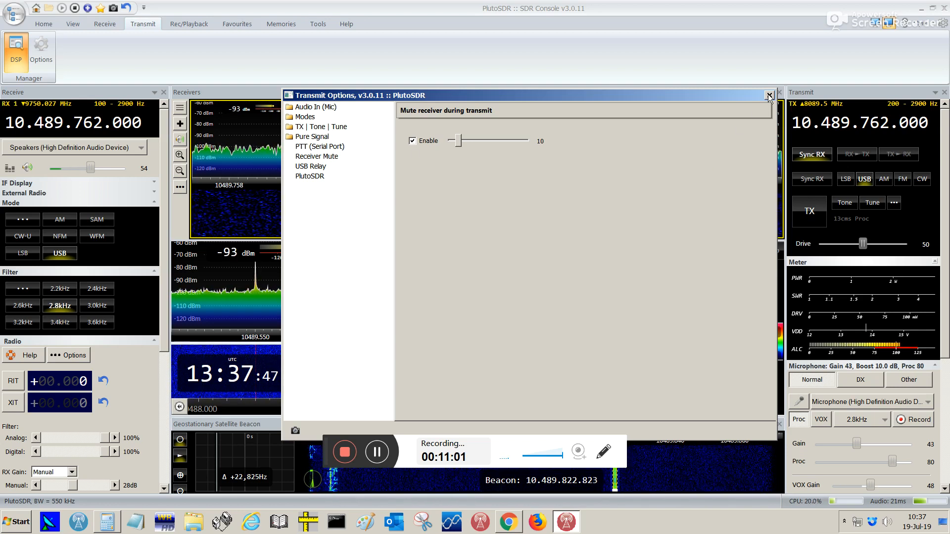
pyautogui.moveTo(704, 170)
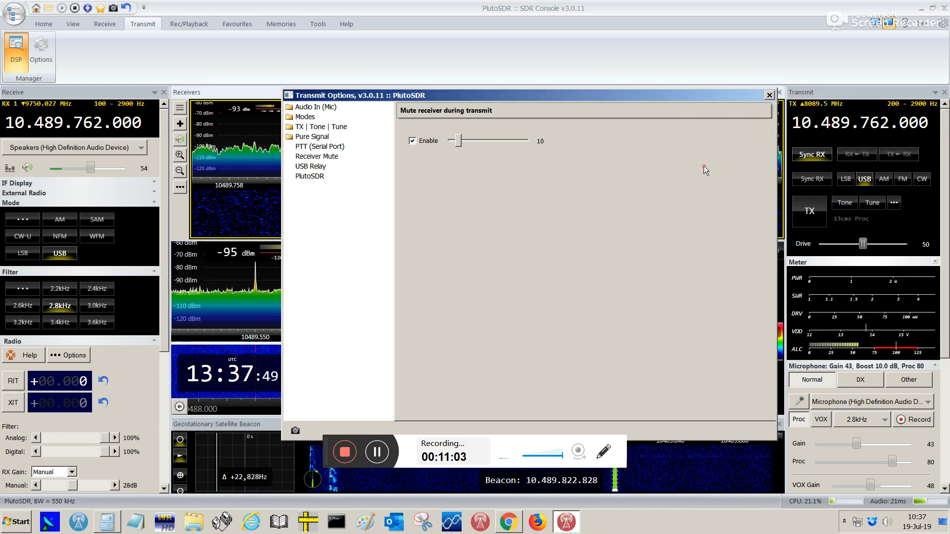
# Close and reopen Transmit Options, returning to the Receiver Mute settings
pyautogui.click(769, 95)
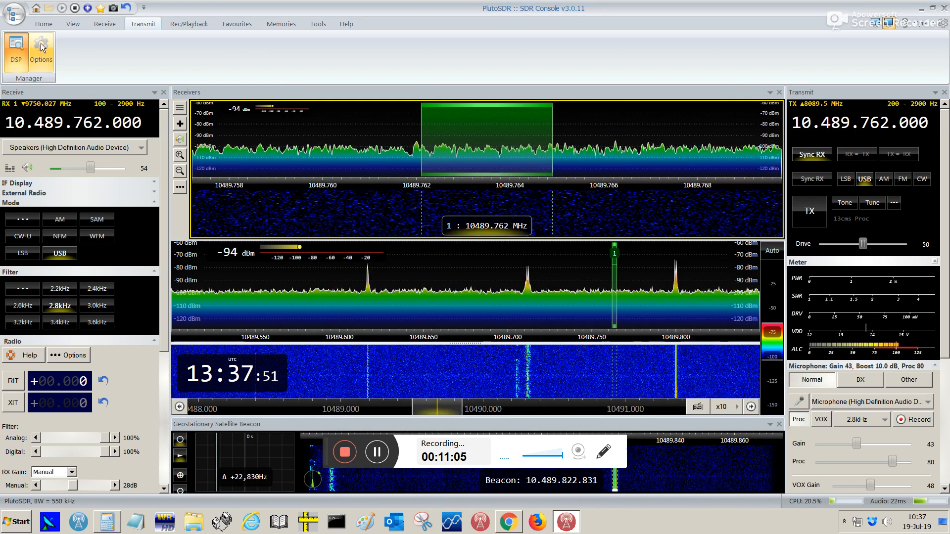
pyautogui.click(40, 49)
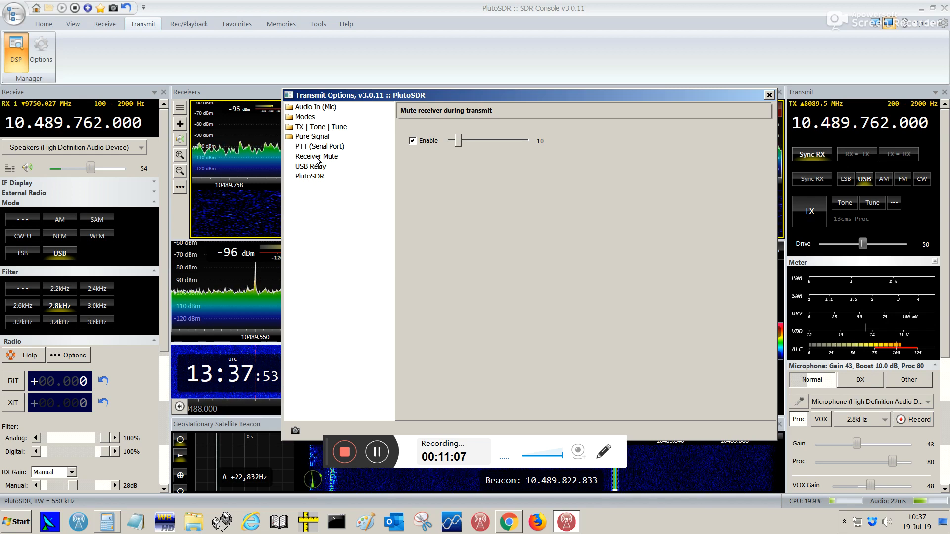
pyautogui.click(316, 157)
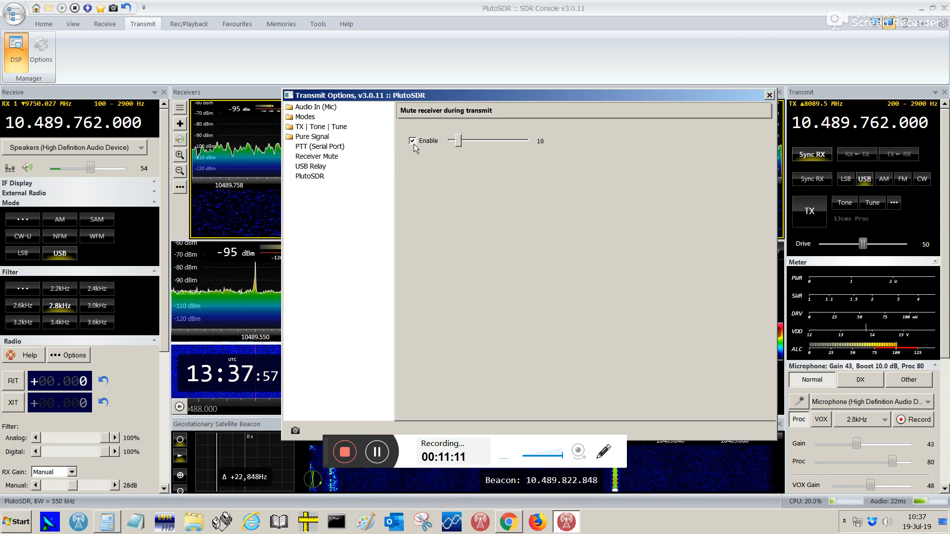
pyautogui.moveTo(461, 145)
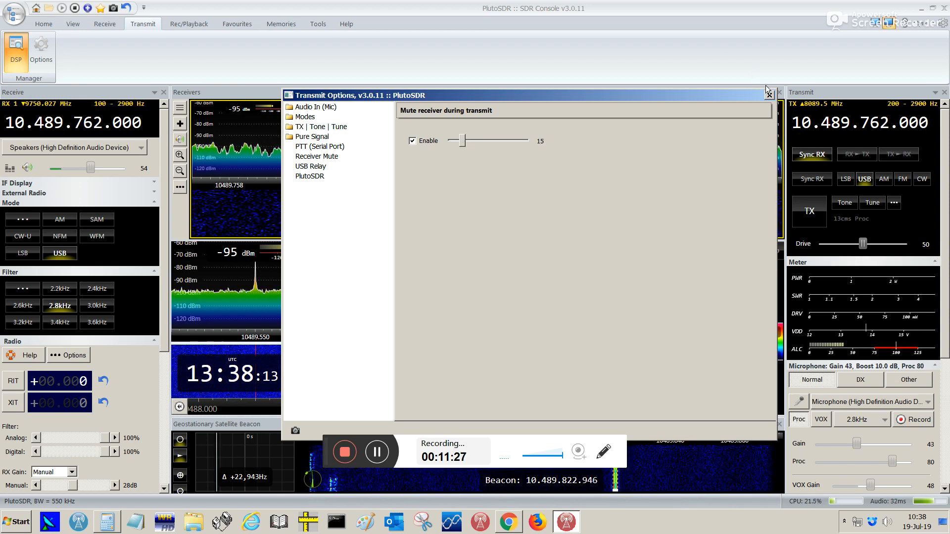
# Close Transmit Options and bring the half/full-duplex transmit buttons into view
pyautogui.click(767, 91)
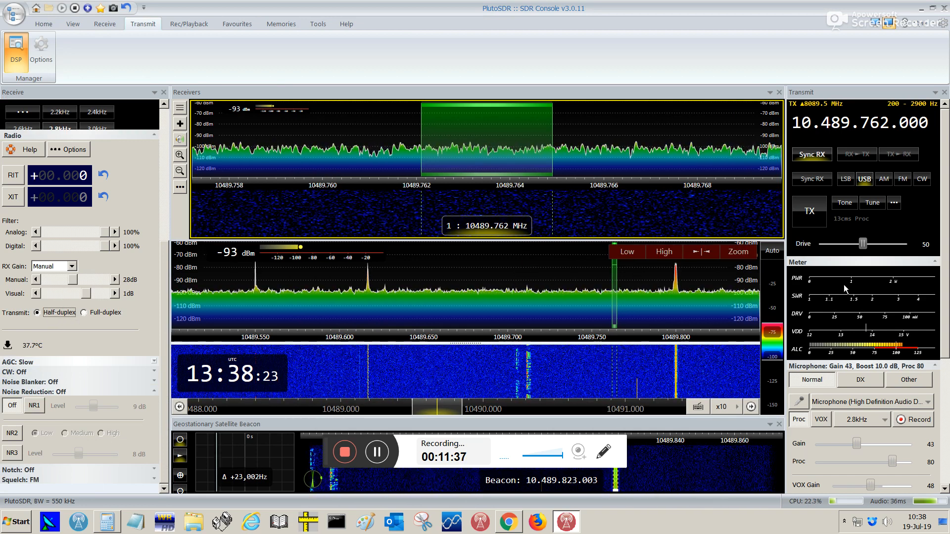
pyautogui.click(809, 211)
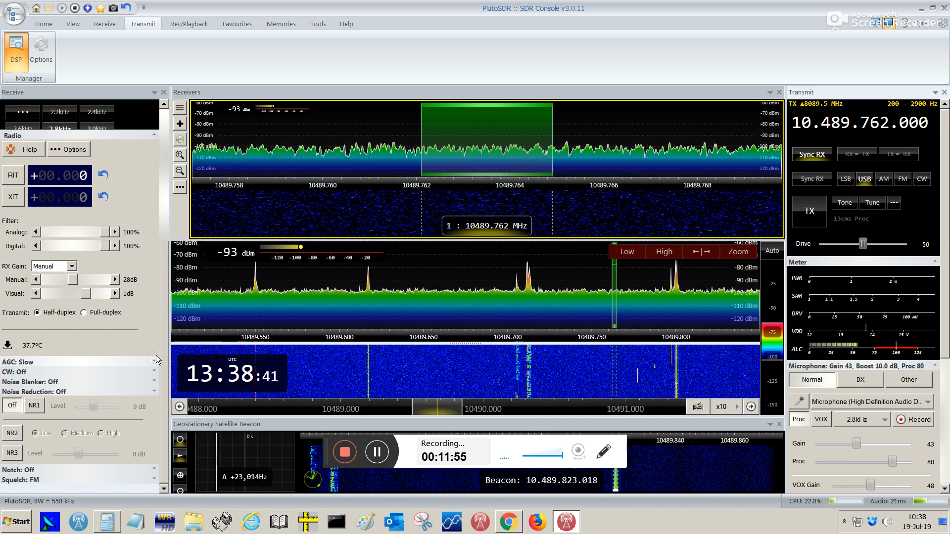
# Select Full-duplex transmit and switch on VOX
pyautogui.click(84, 313)
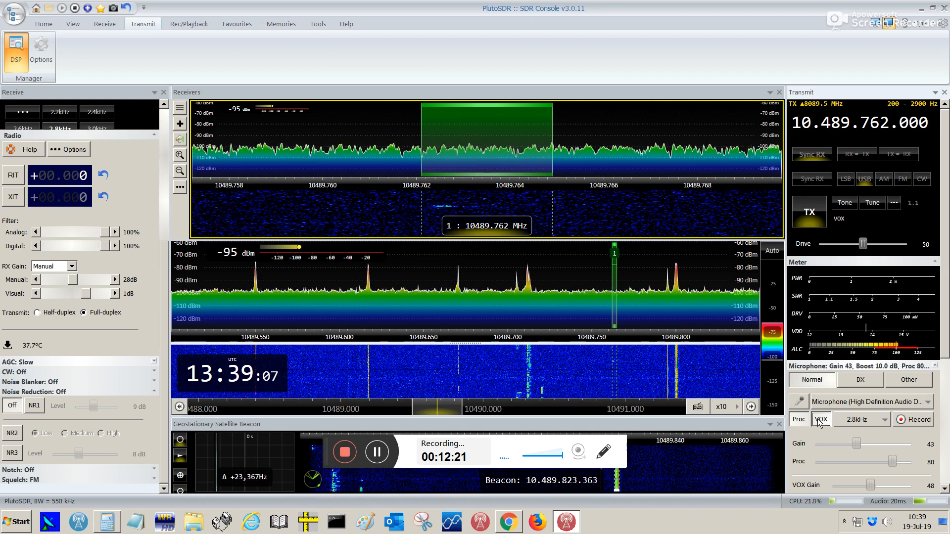
pyautogui.click(811, 153)
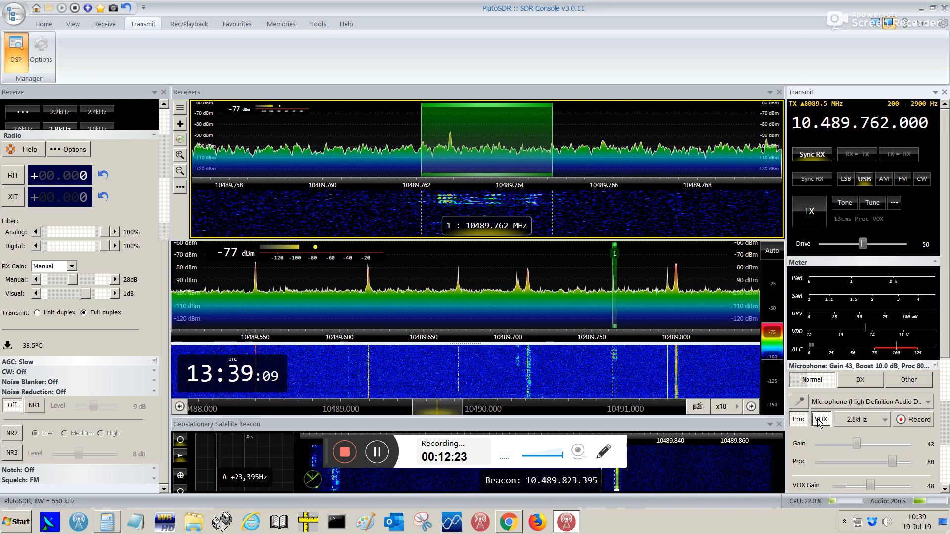